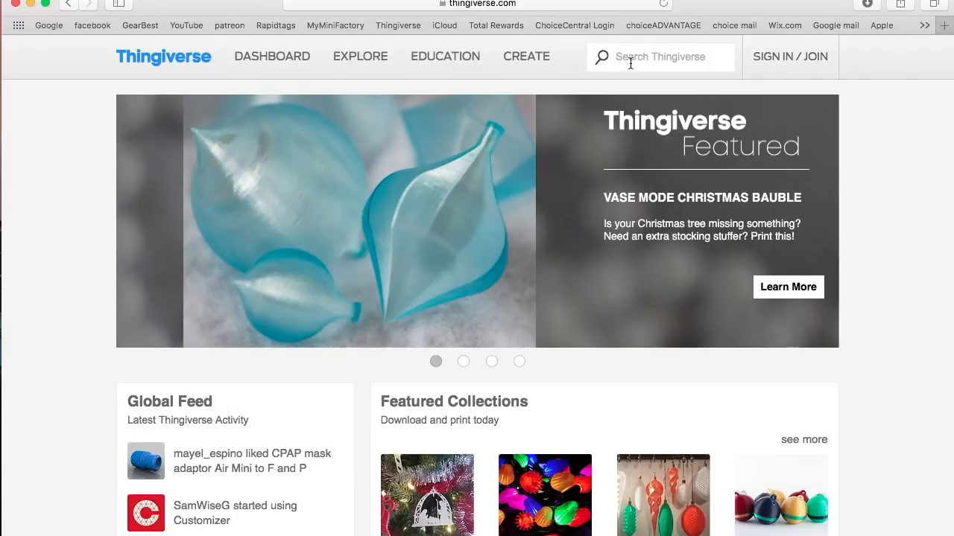
# - Search Thingiverse for 'temp tower' and open the Temp Tower PLA,ABS,PETG design
pyautogui.click(660, 57)
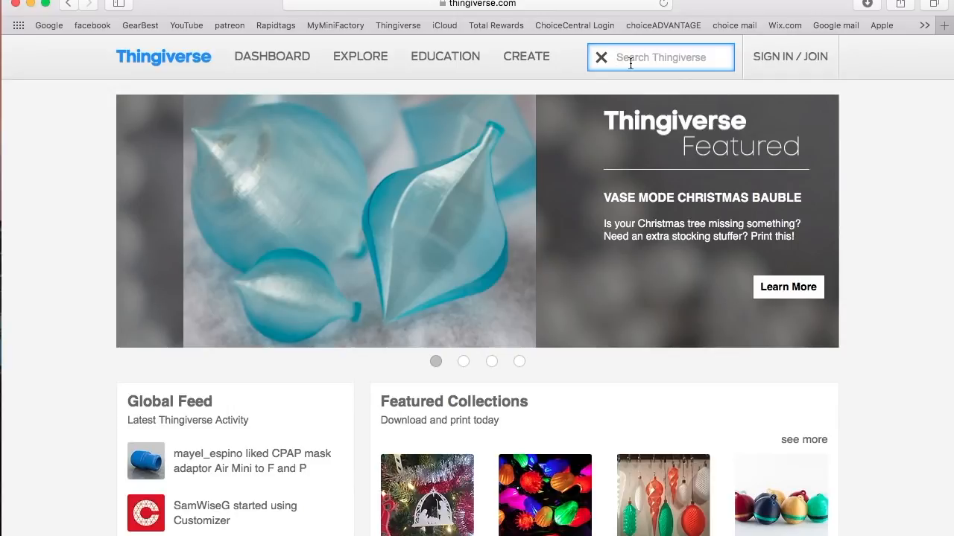
pyautogui.write('temp t')
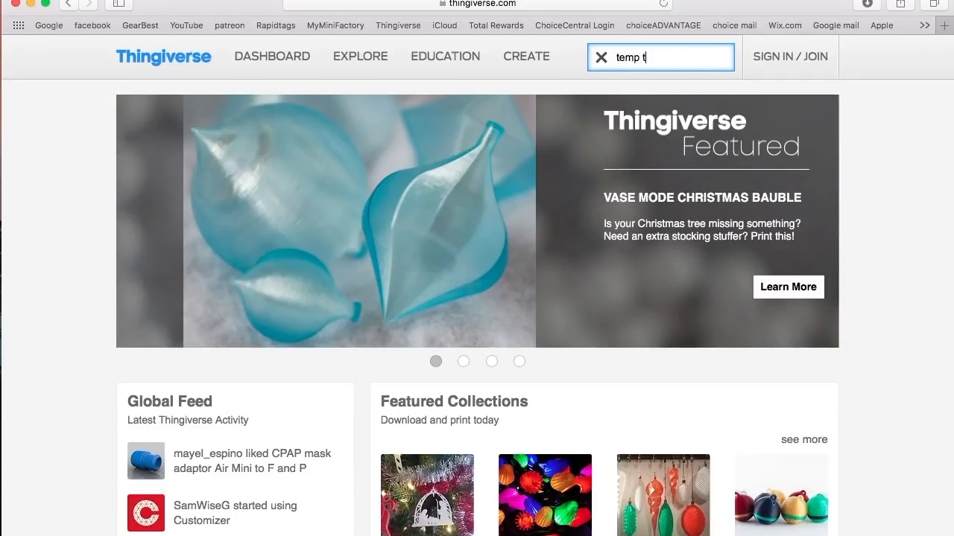
pyautogui.press('Enter')
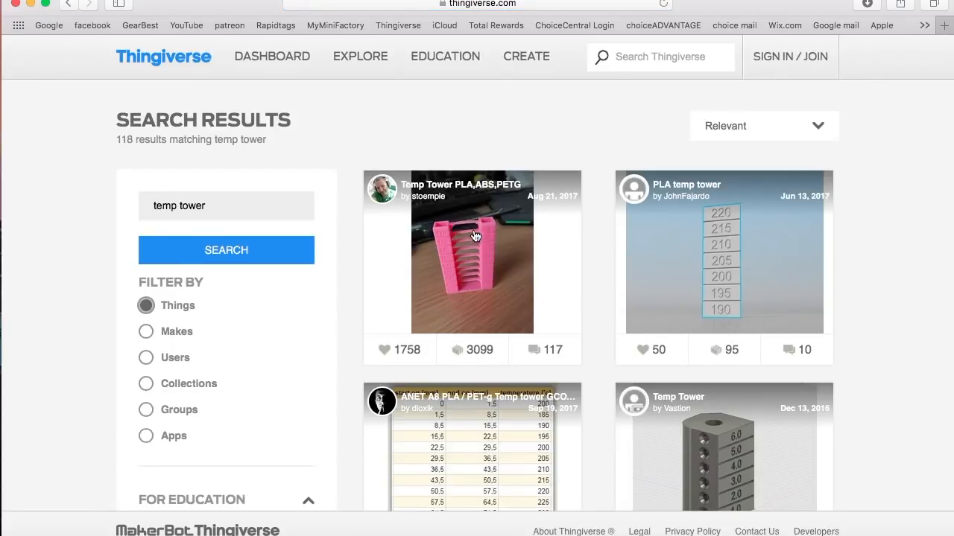
pyautogui.moveTo(460, 244)
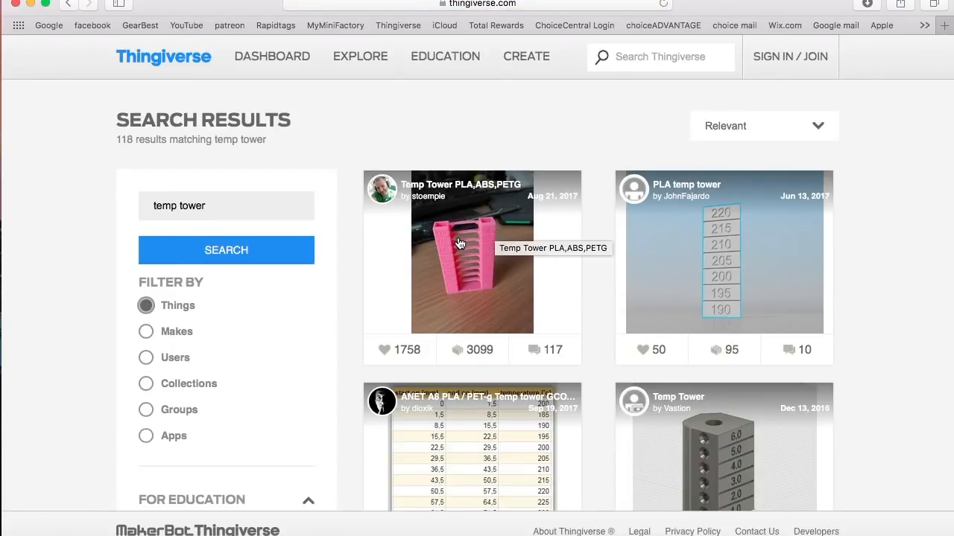
pyautogui.click(471, 252)
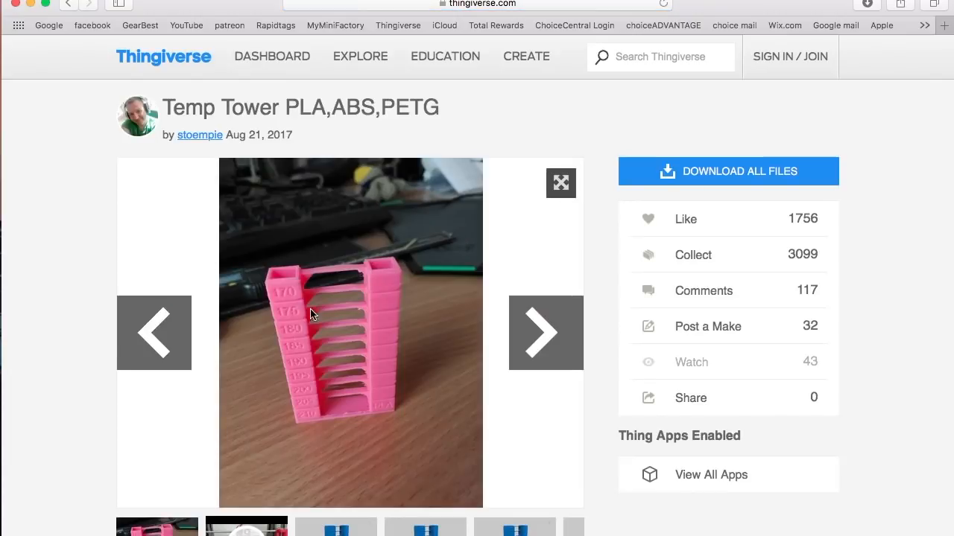
pyautogui.moveTo(706, 172)
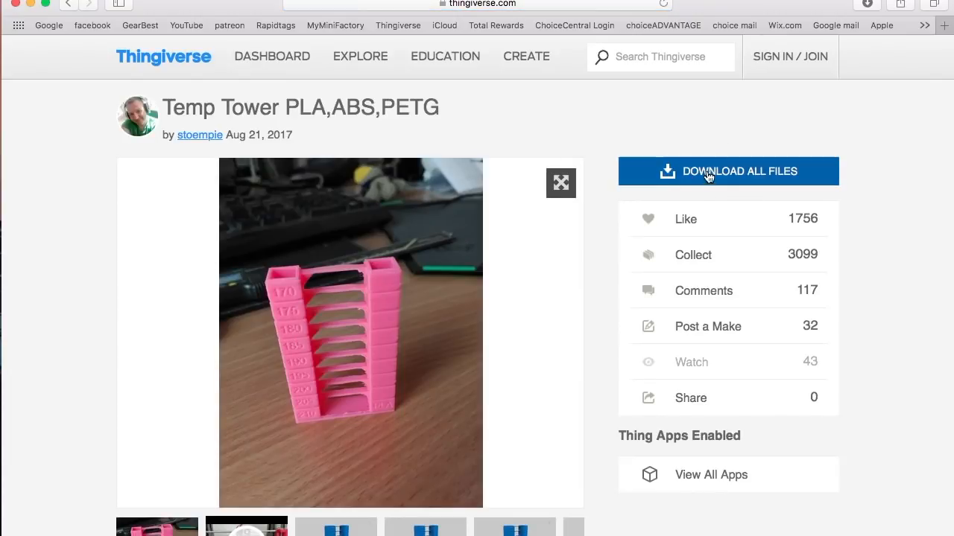
pyautogui.scroll(-3)
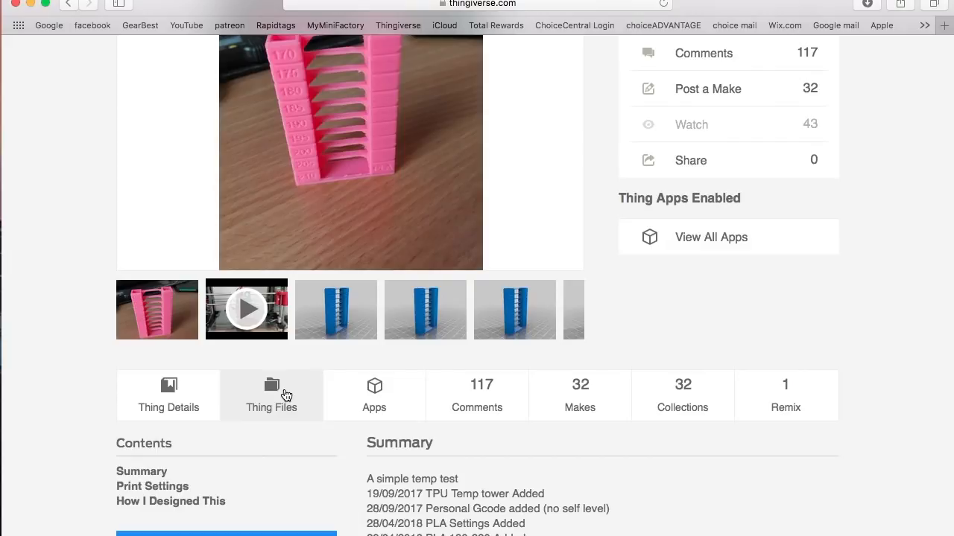
# - Browse the Thing Files list of PLA, ABS, PETG and TPU STL, gcode and settings files
pyautogui.click(271, 395)
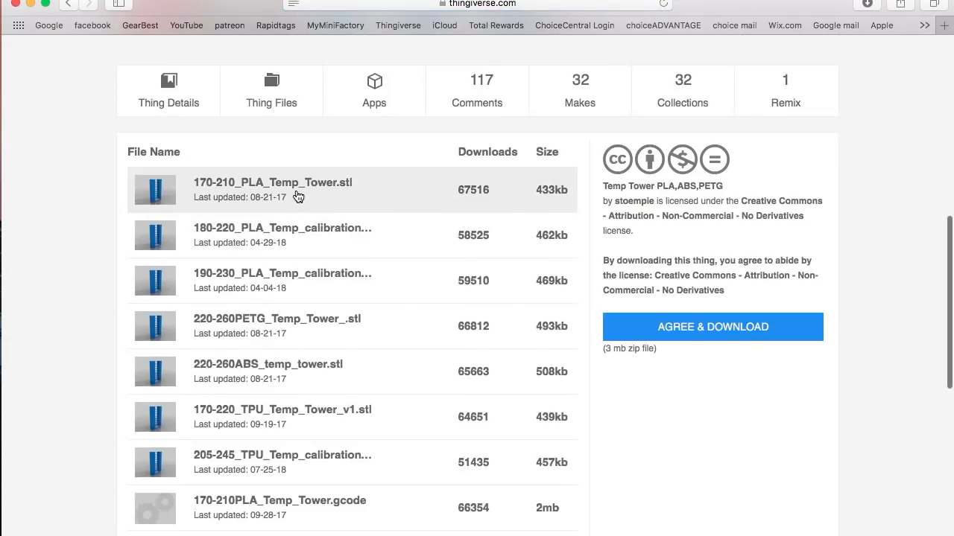
pyautogui.moveTo(297, 194)
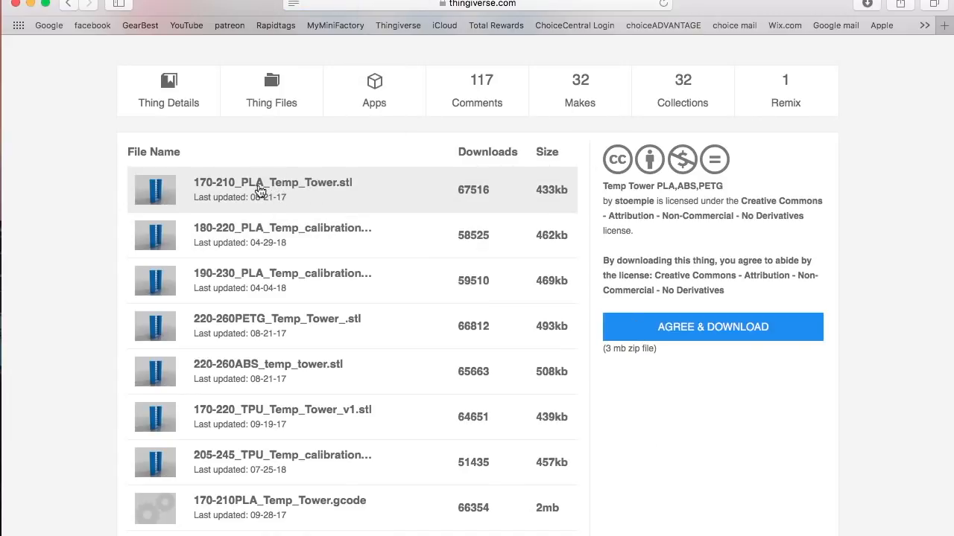
pyautogui.moveTo(311, 367)
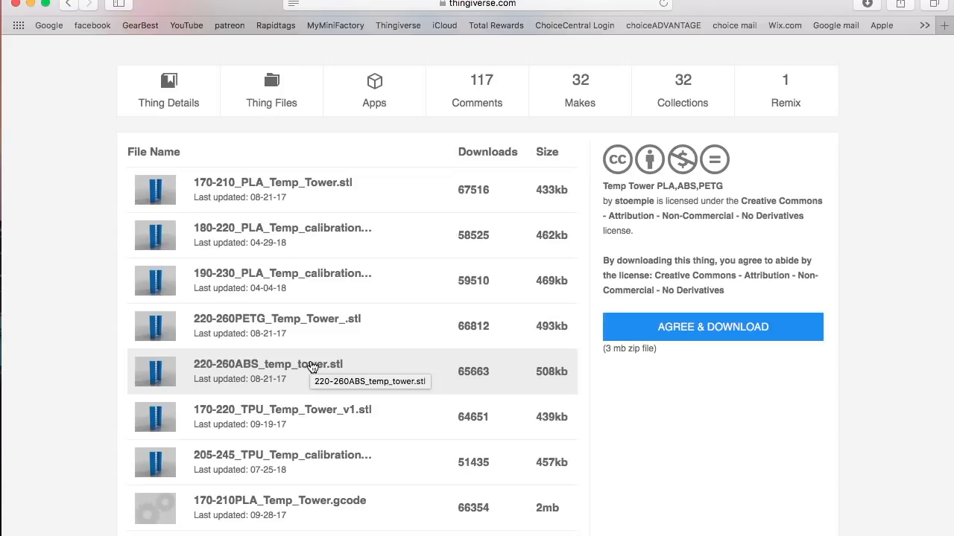
pyautogui.scroll(-3)
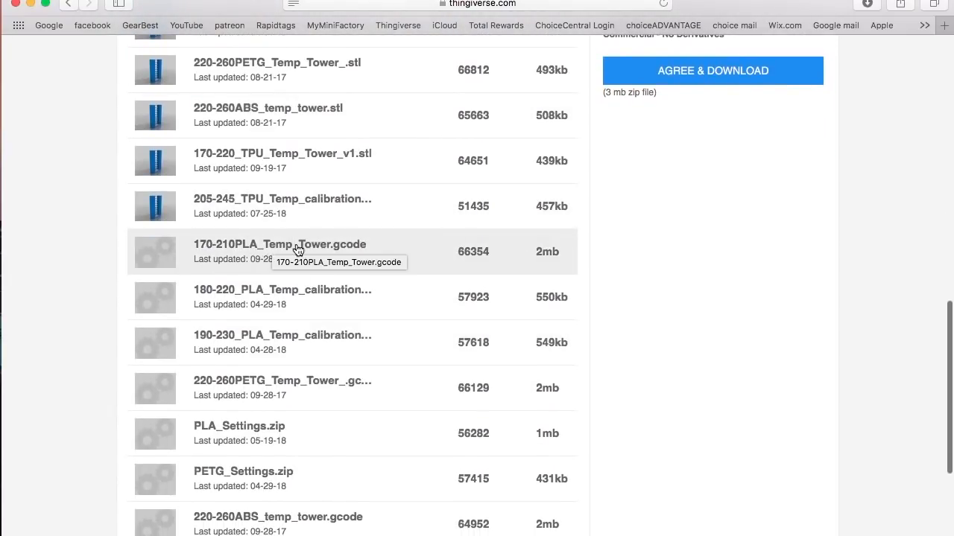
pyautogui.moveTo(357, 251)
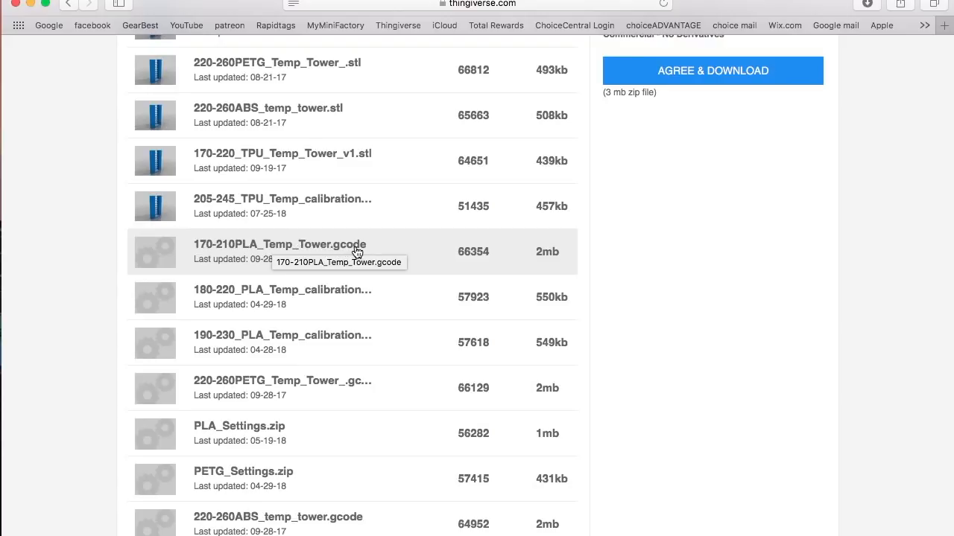
pyautogui.moveTo(356, 251)
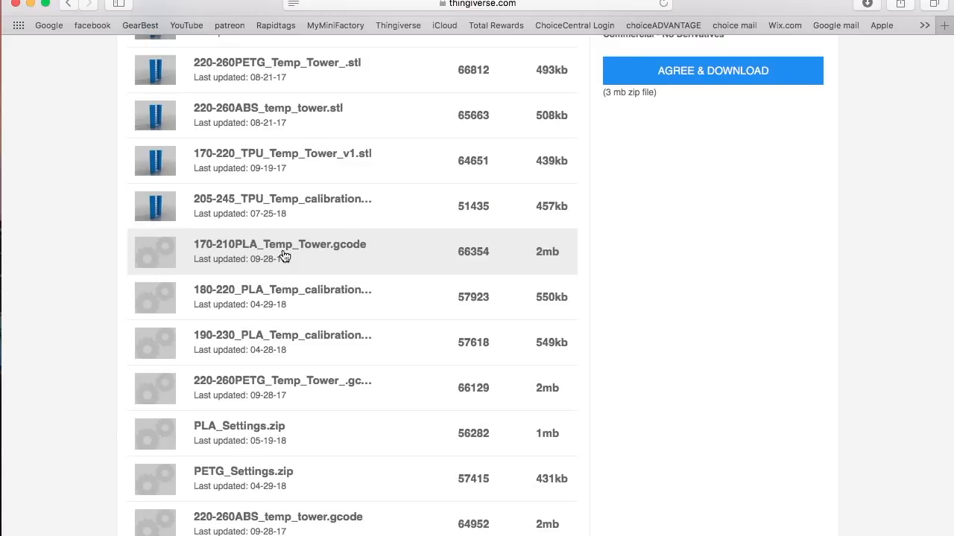
pyautogui.moveTo(345, 260)
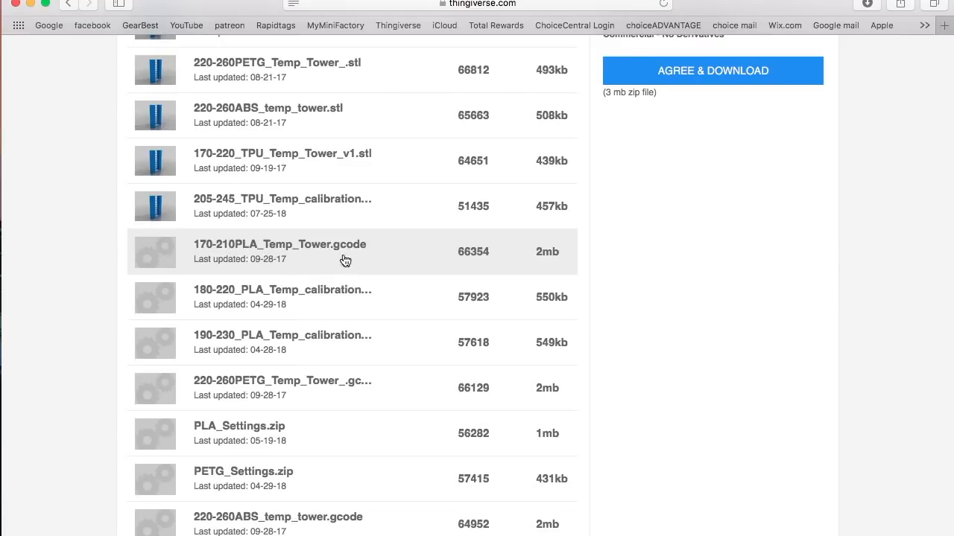
pyautogui.moveTo(28, 12)
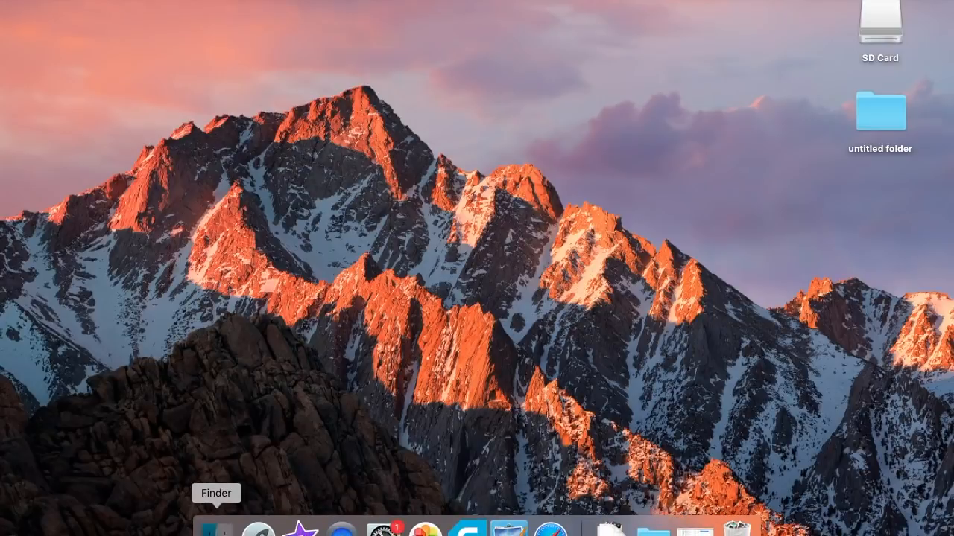
# - Open the Downloads folder holding the 170-210 PLA temp tower STL and G-code
pyautogui.click(216, 529)
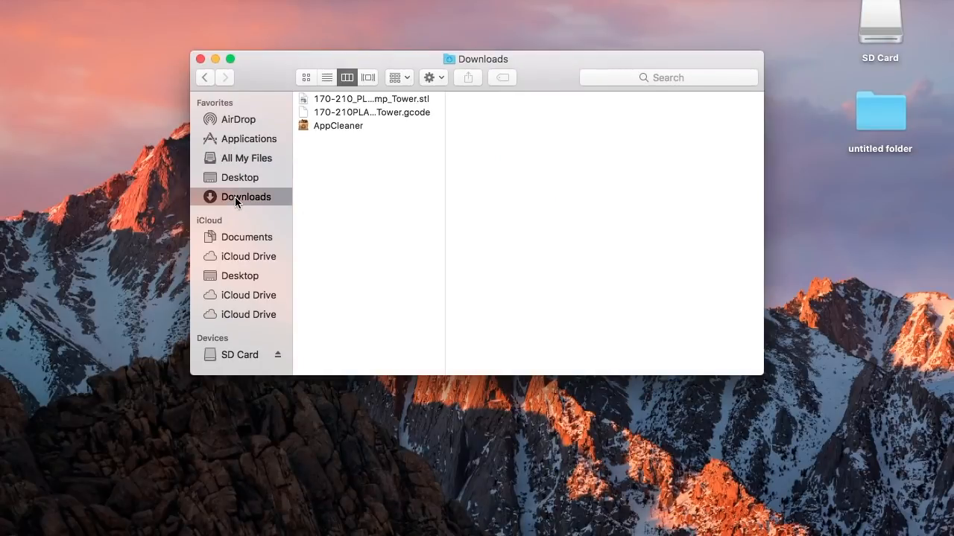
pyautogui.moveTo(411, 122)
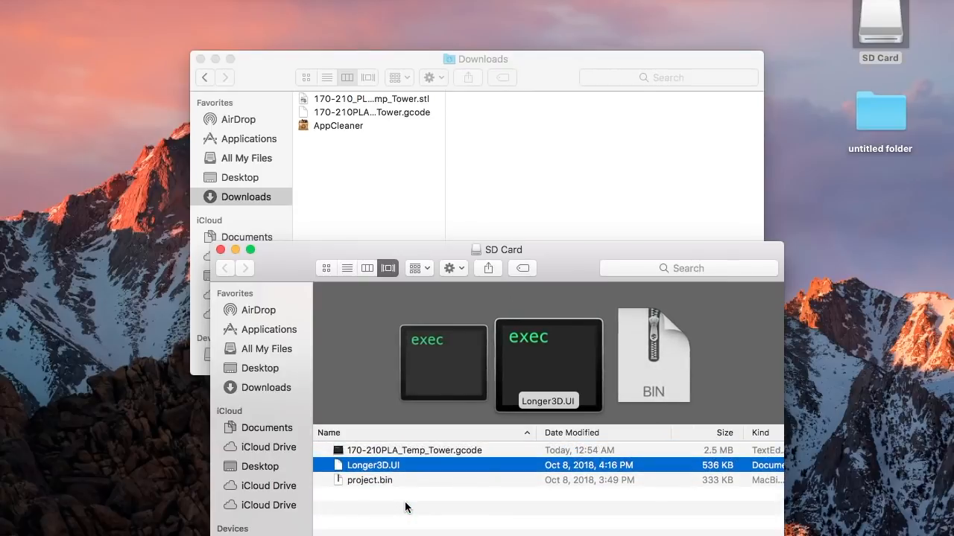
pyautogui.moveTo(391, 490)
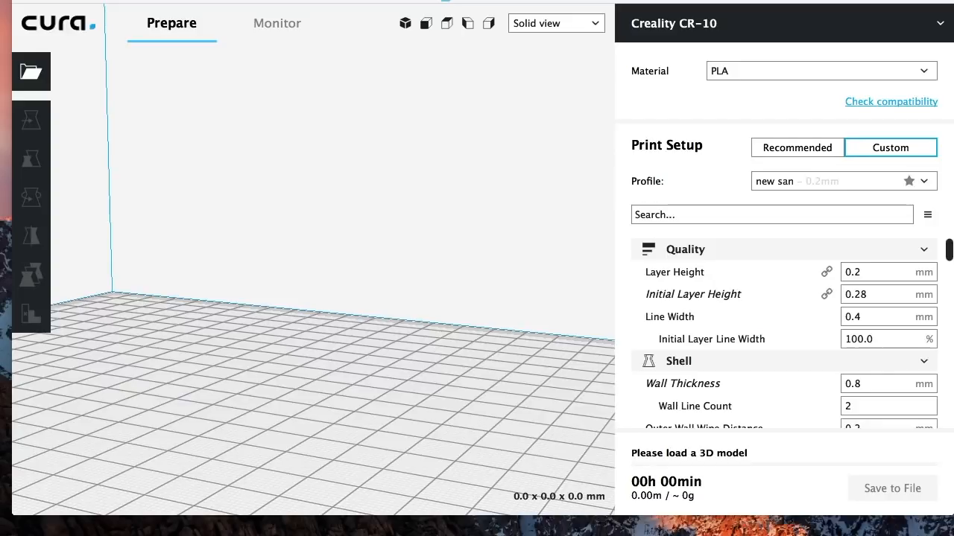
pyautogui.moveTo(31, 72)
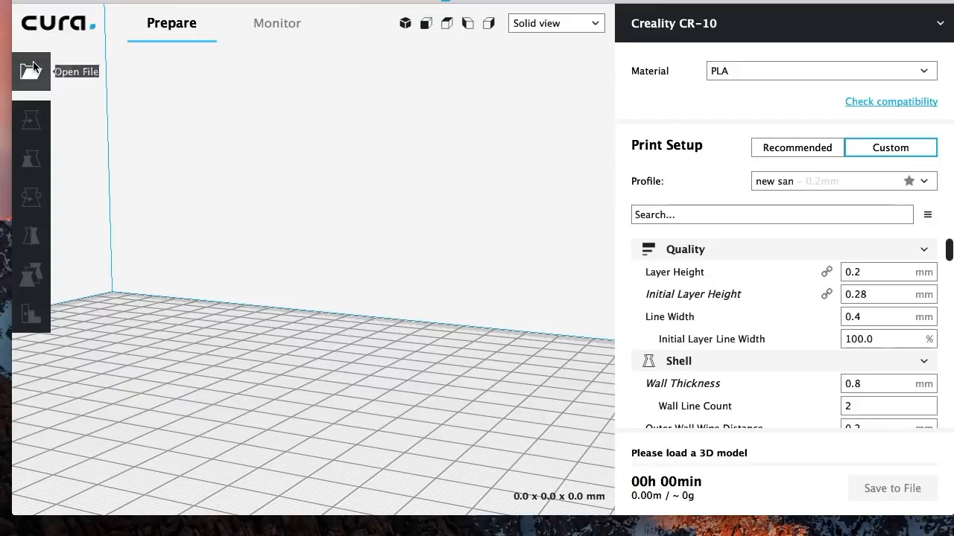
# - Load 170-210_PLA_Temp_Tower.stl from Downloads and switch to the sliced layer preview
pyautogui.click(30, 72)
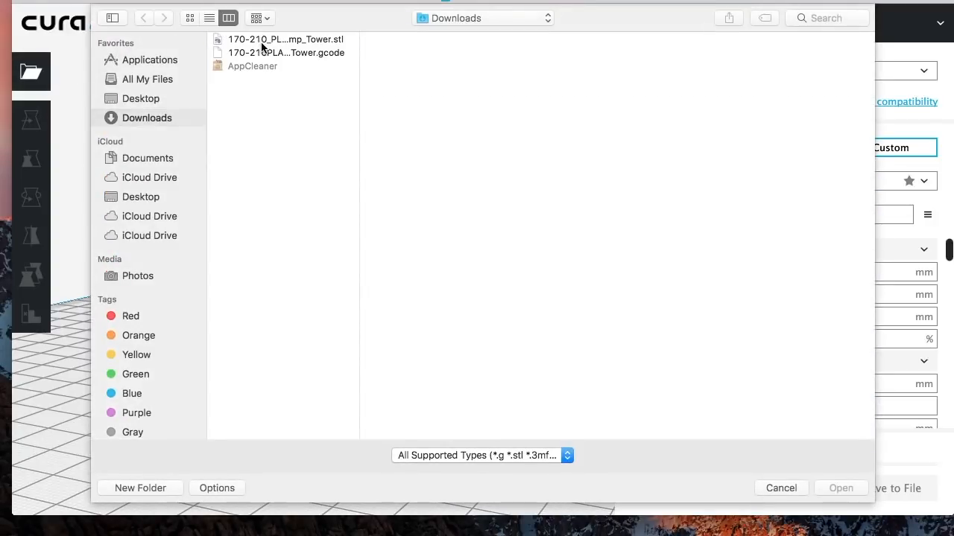
pyautogui.click(283, 39)
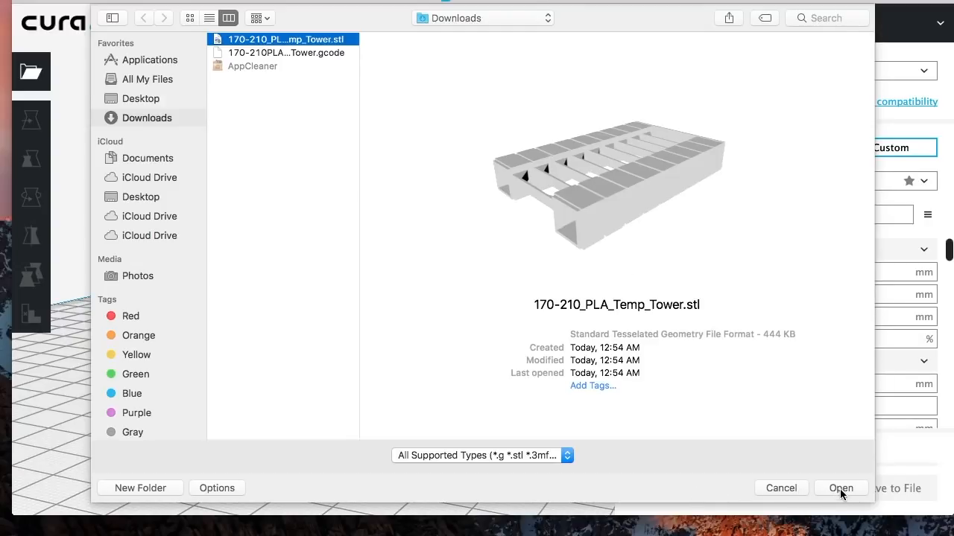
pyautogui.click(840, 488)
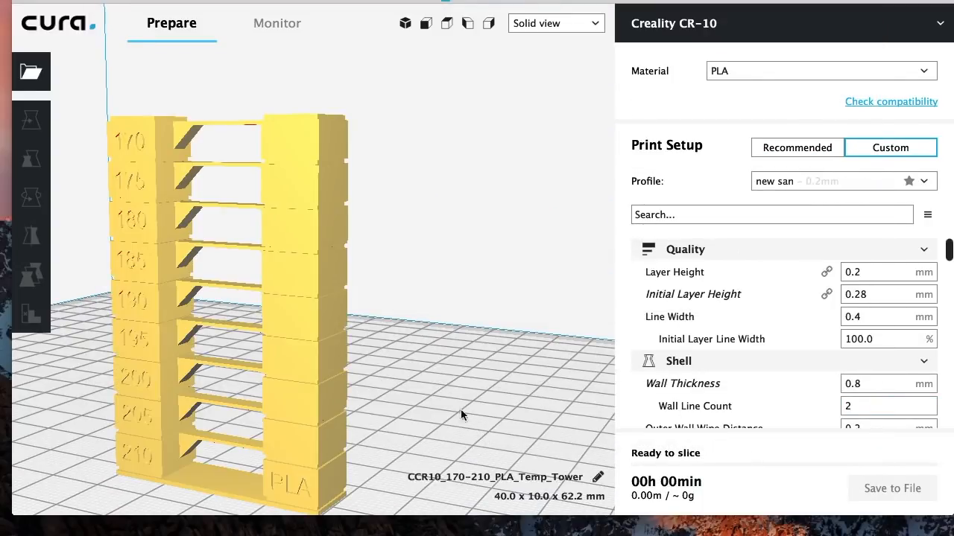
pyautogui.click(555, 22)
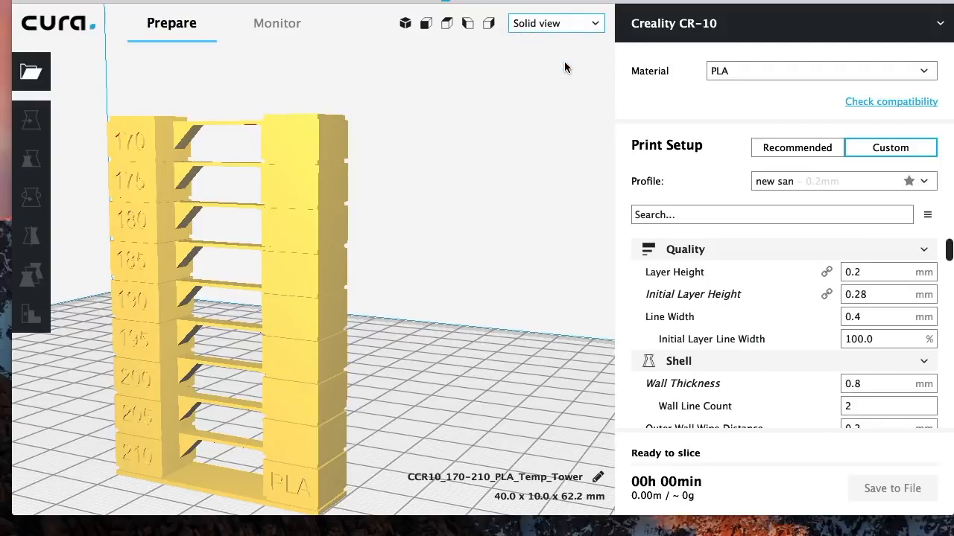
pyautogui.click(555, 22)
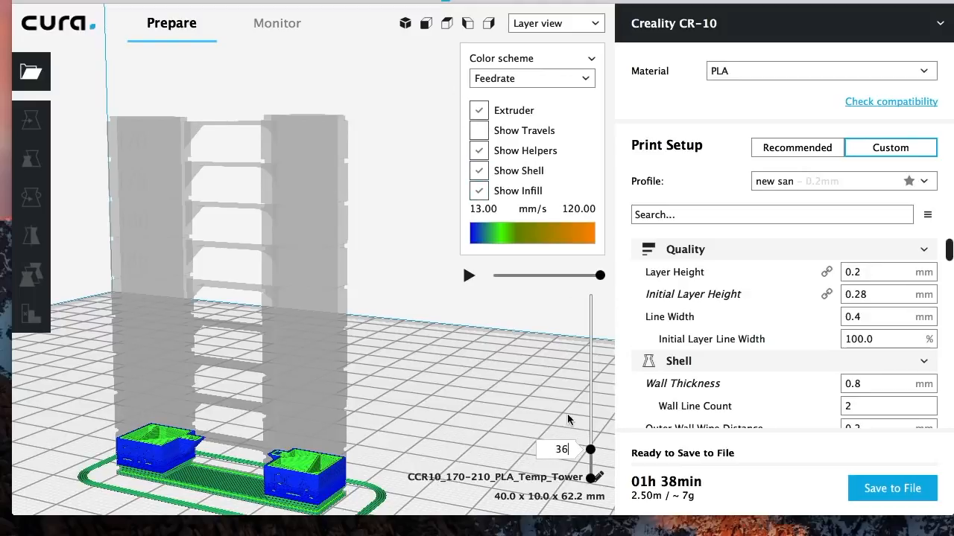
pyautogui.moveTo(589, 450); pyautogui.dragTo(589, 456)
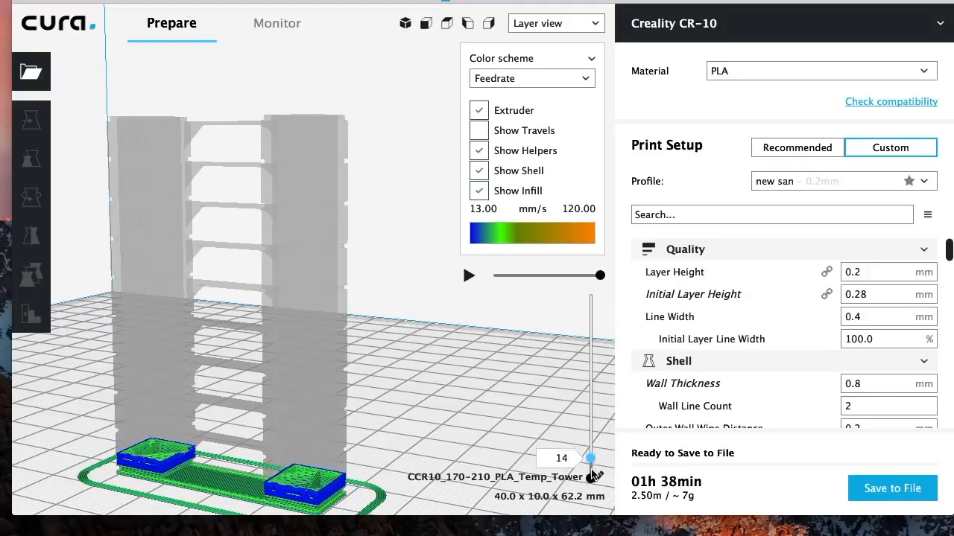
pyautogui.moveTo(589, 457); pyautogui.dragTo(589, 466)
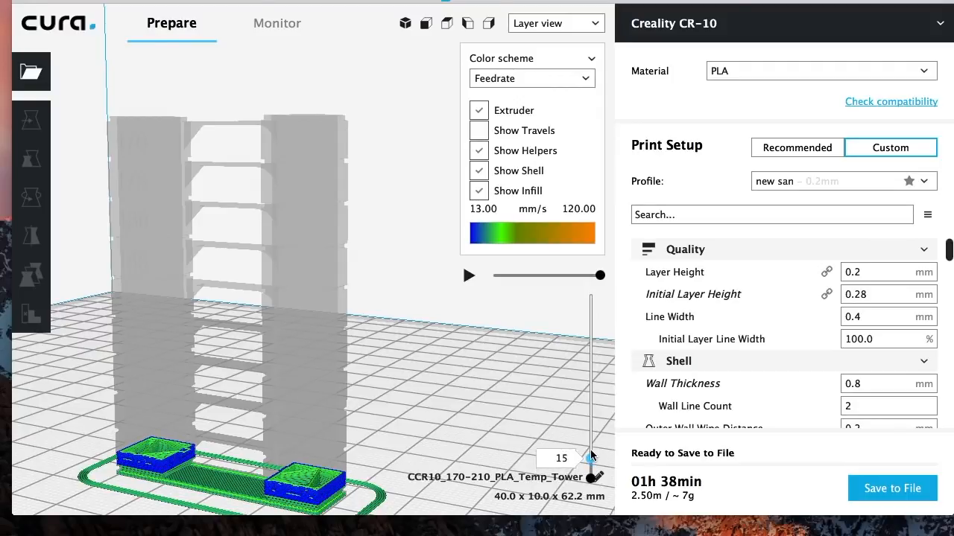
pyautogui.moveTo(590, 445); pyautogui.dragTo(591, 444)
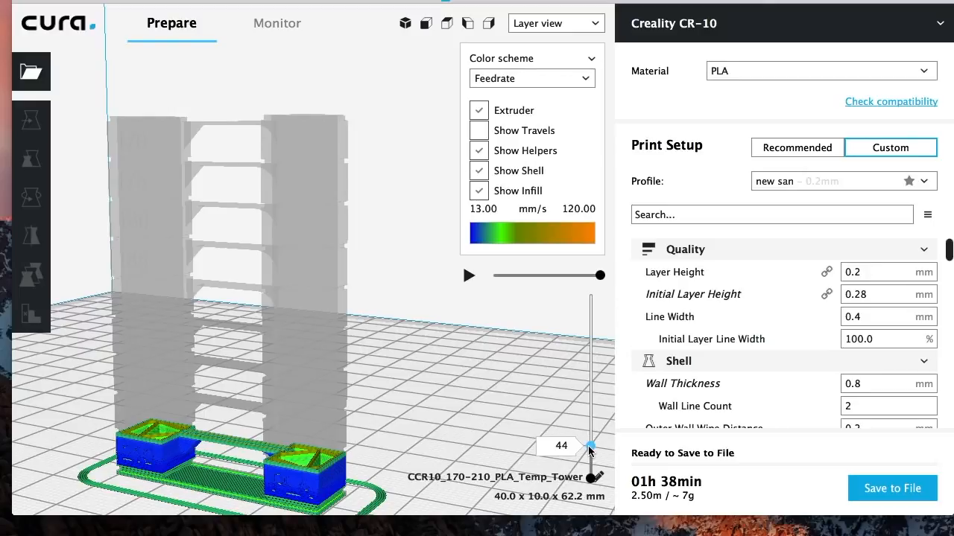
pyautogui.moveTo(428, 375)
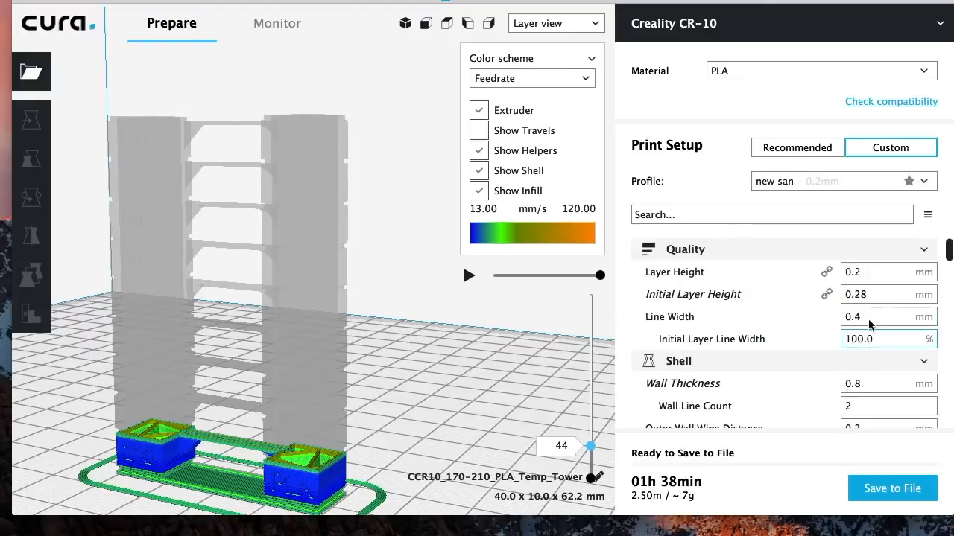
pyautogui.click(886, 272)
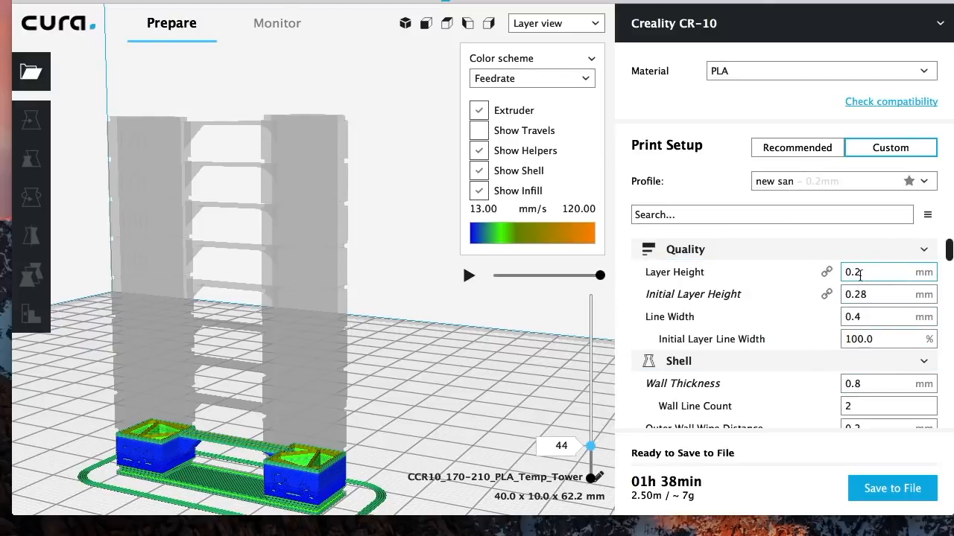
pyautogui.scroll(-3)
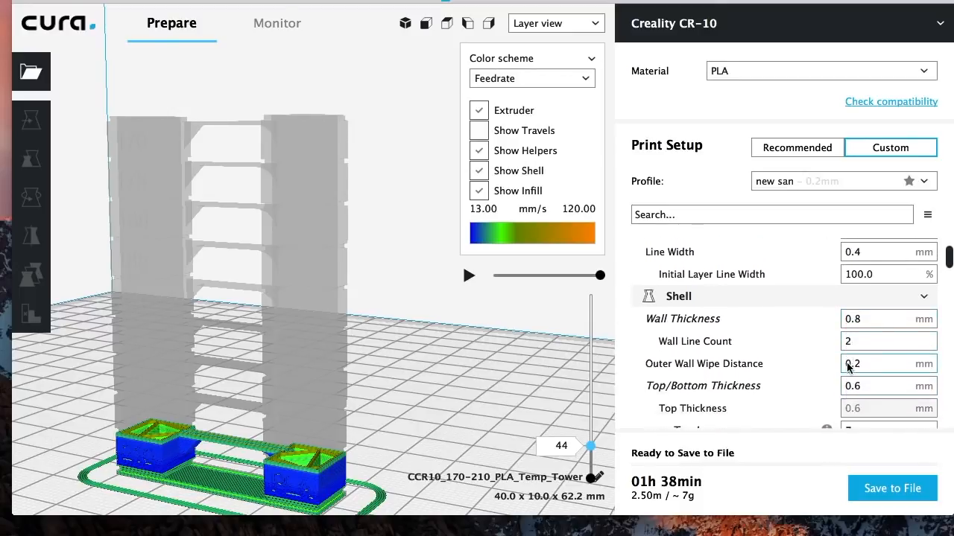
pyautogui.scroll(-3)
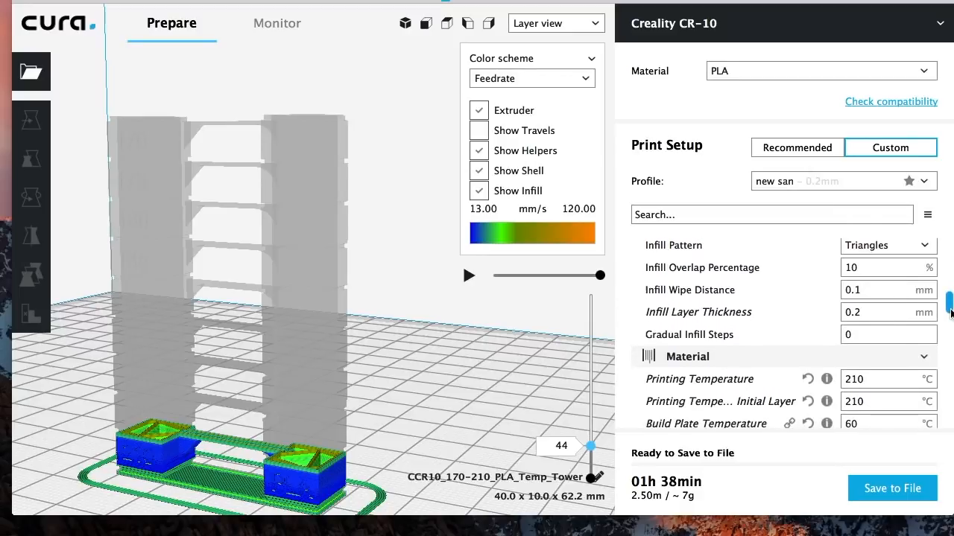
pyautogui.scroll(-3)
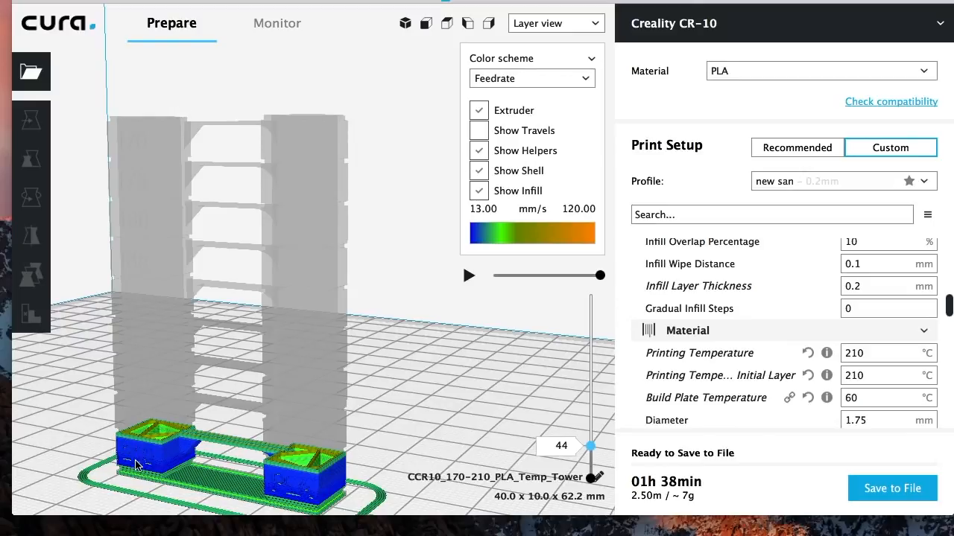
pyautogui.moveTo(296, 475)
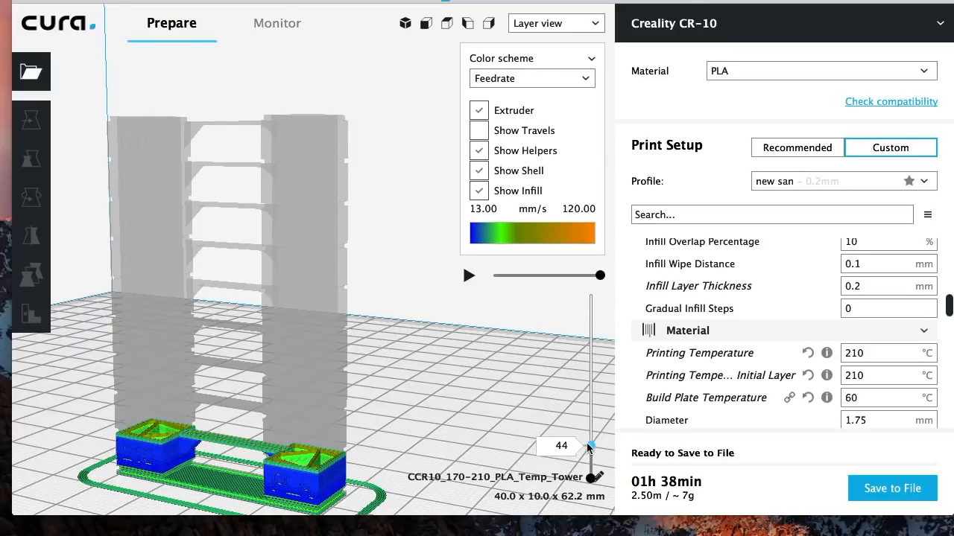
pyautogui.moveTo(592, 451); pyautogui.dragTo(592, 437)
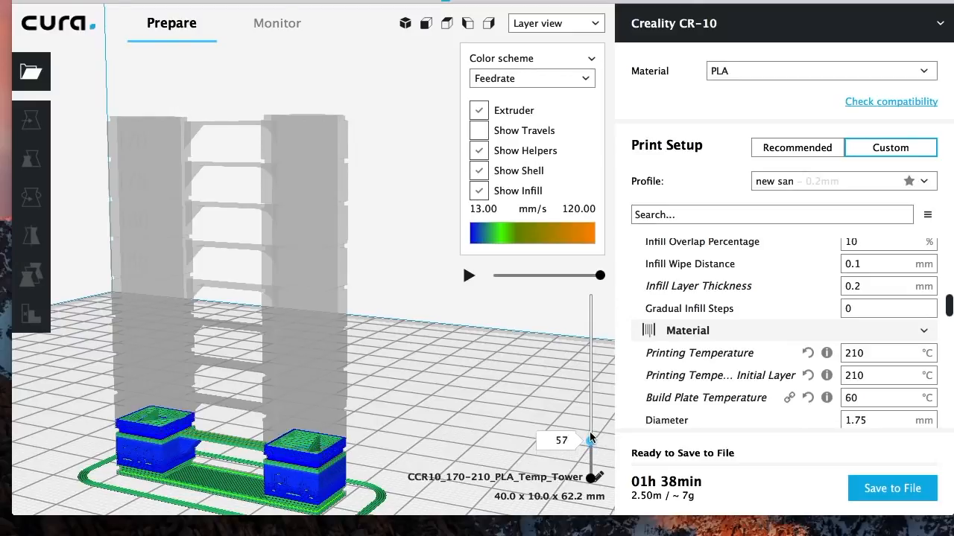
pyautogui.moveTo(593, 436); pyautogui.dragTo(594, 414)
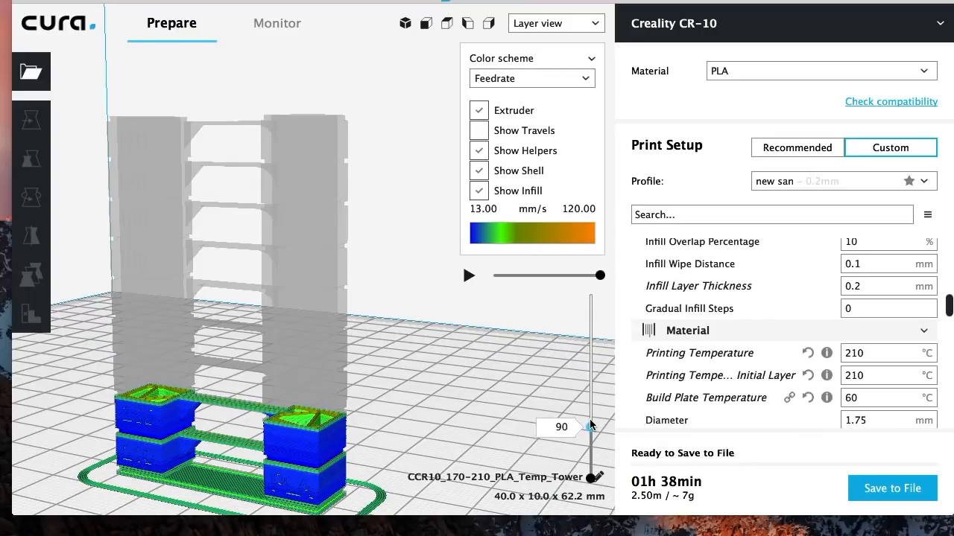
pyautogui.click(593, 424)
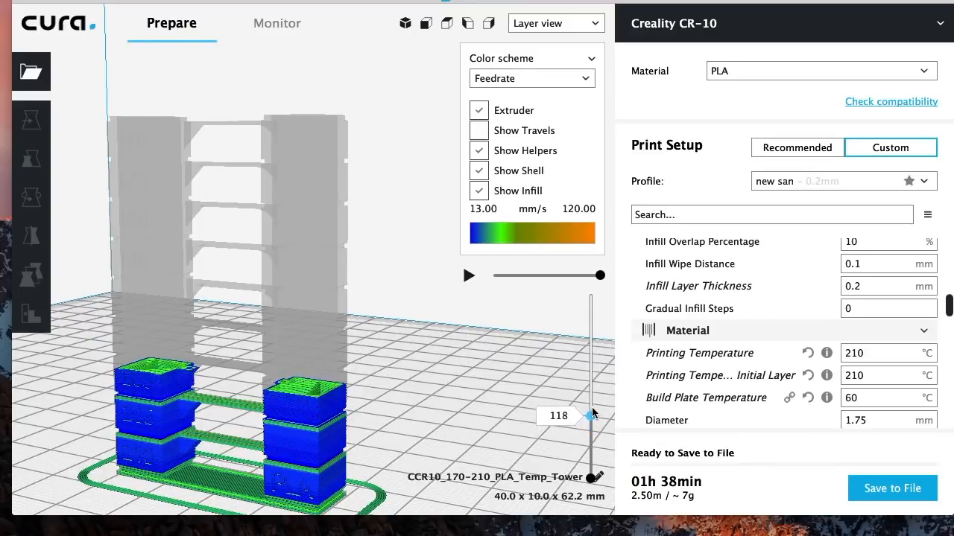
pyautogui.moveTo(591, 413); pyautogui.dragTo(591, 395)
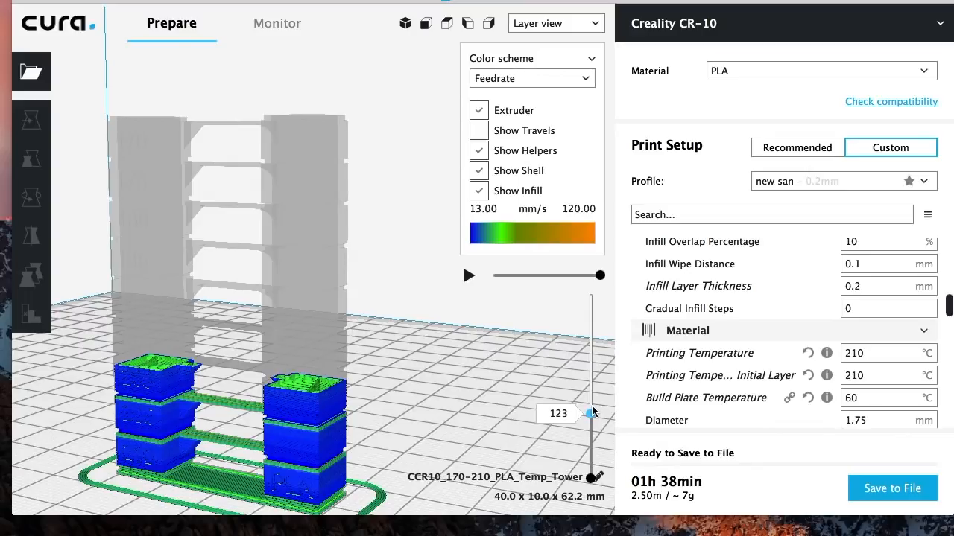
pyautogui.moveTo(591, 414); pyautogui.dragTo(590, 409)
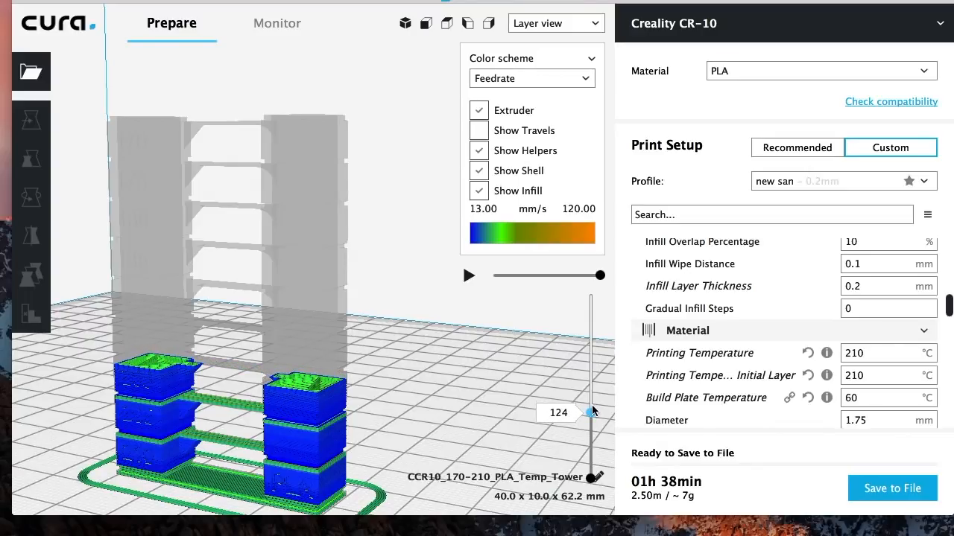
pyautogui.moveTo(591, 413); pyautogui.dragTo(591, 406)
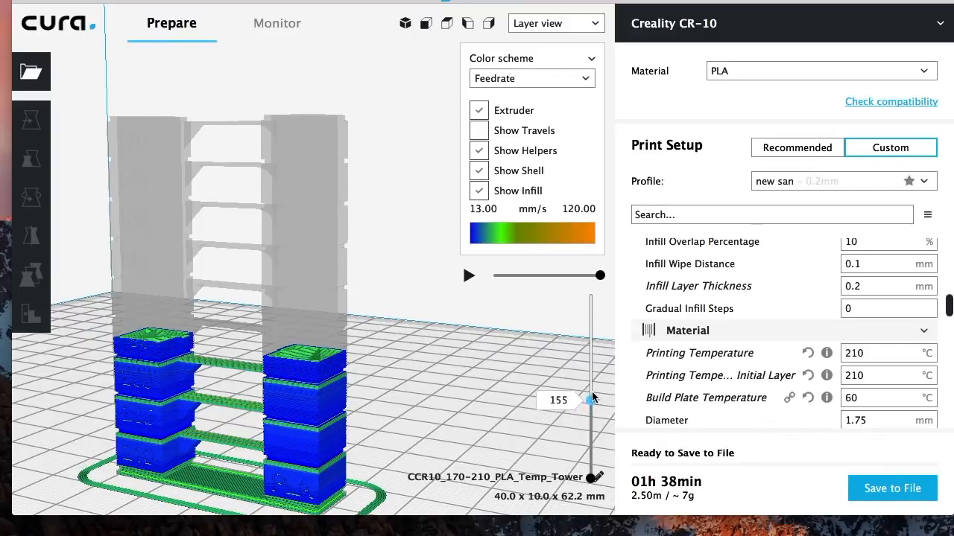
pyautogui.moveTo(591, 398); pyautogui.dragTo(591, 389)
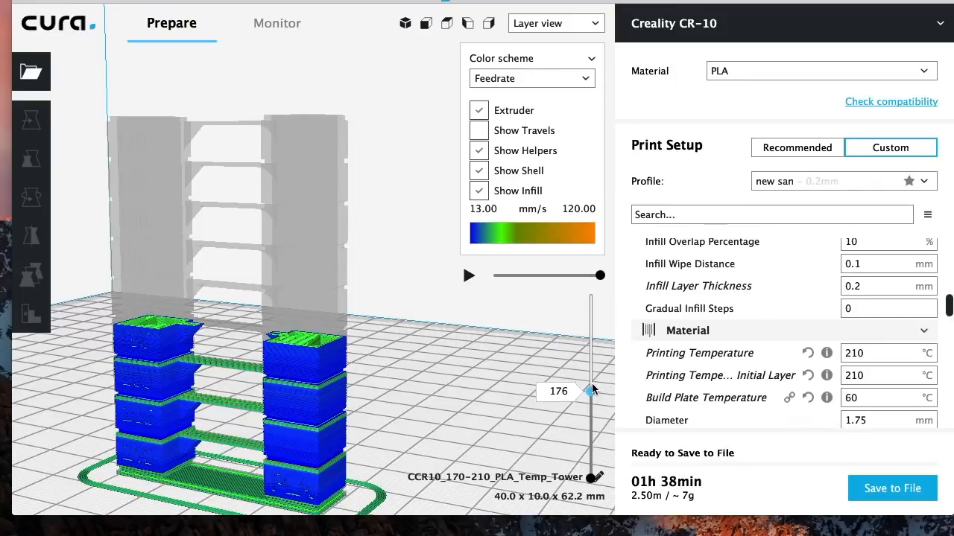
pyautogui.moveTo(591, 390); pyautogui.dragTo(591, 386)
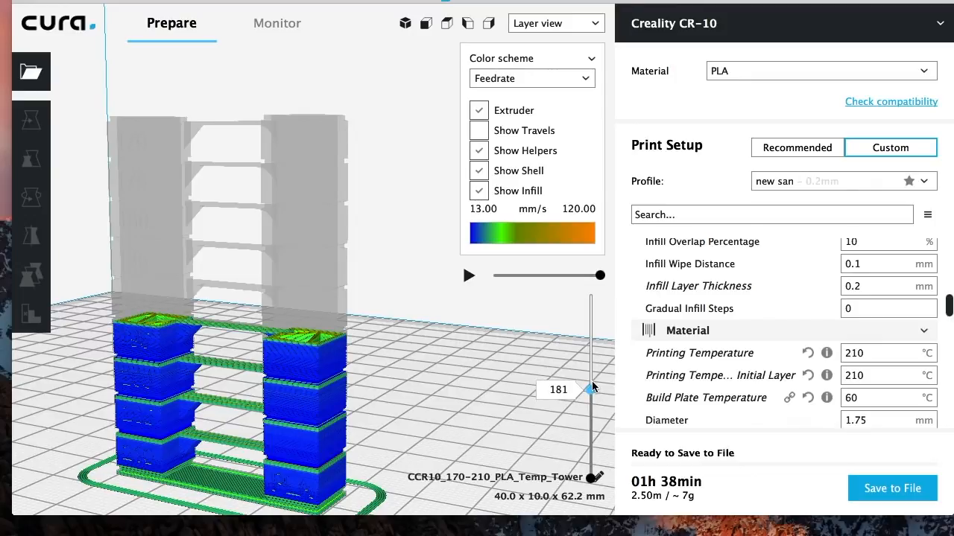
pyautogui.moveTo(592, 389); pyautogui.dragTo(592, 469)
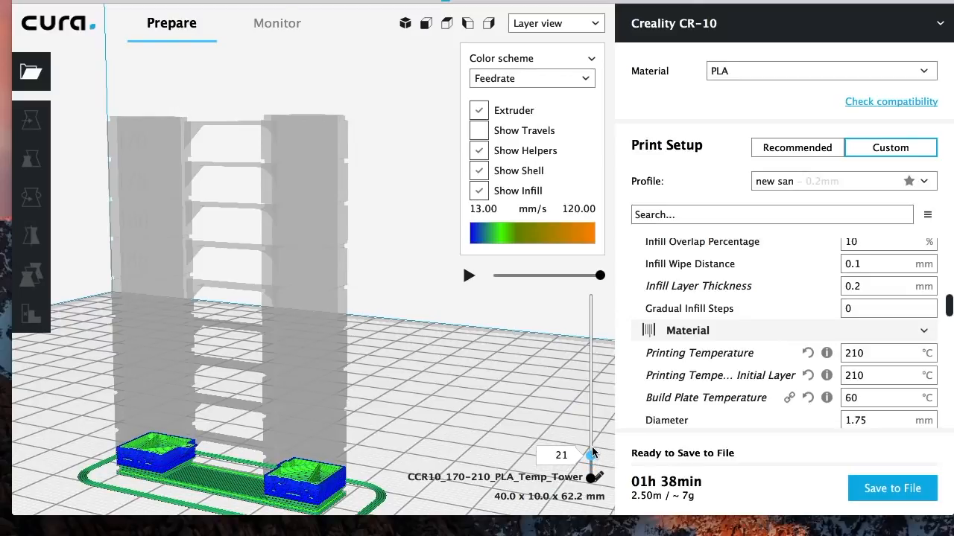
pyautogui.moveTo(591, 455); pyautogui.dragTo(591, 433)
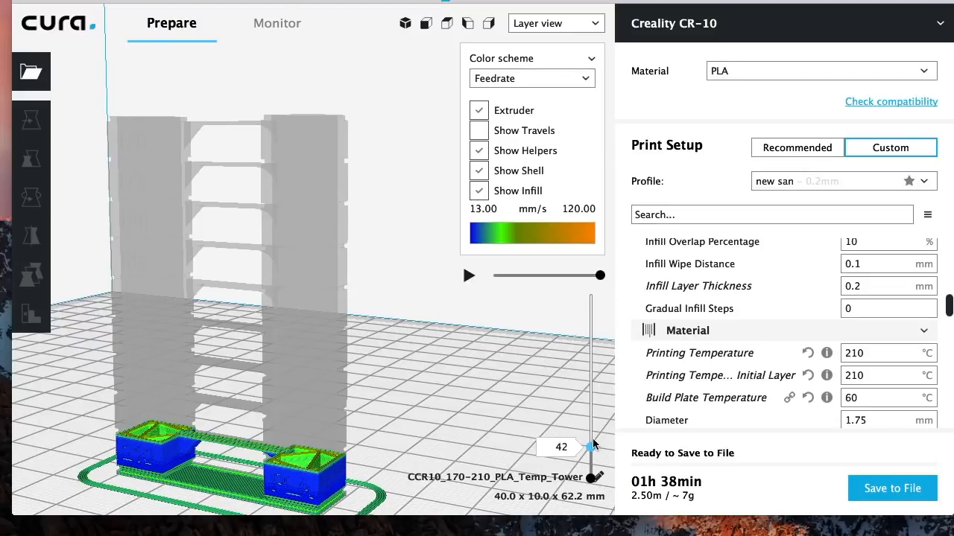
pyautogui.moveTo(592, 443); pyautogui.dragTo(592, 428)
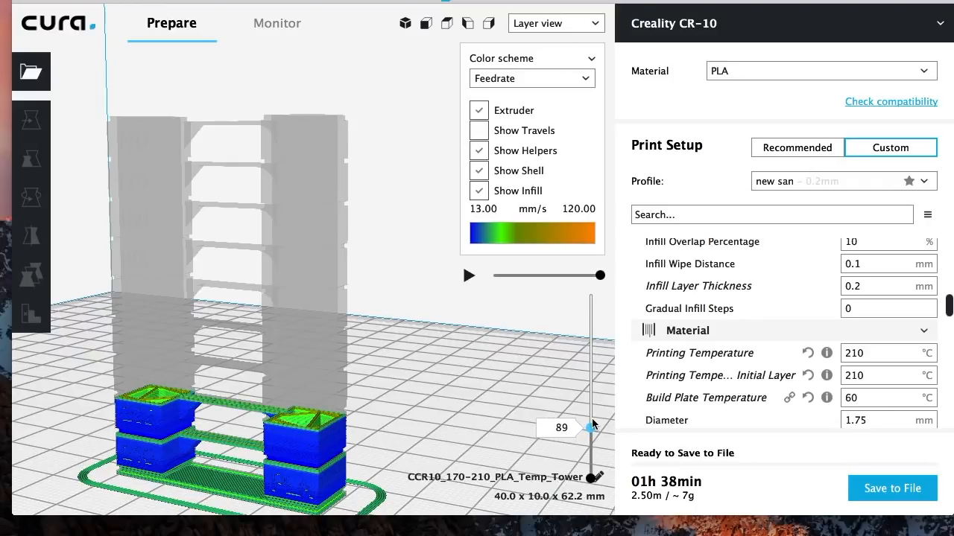
pyautogui.moveTo(593, 425); pyautogui.dragTo(592, 428)
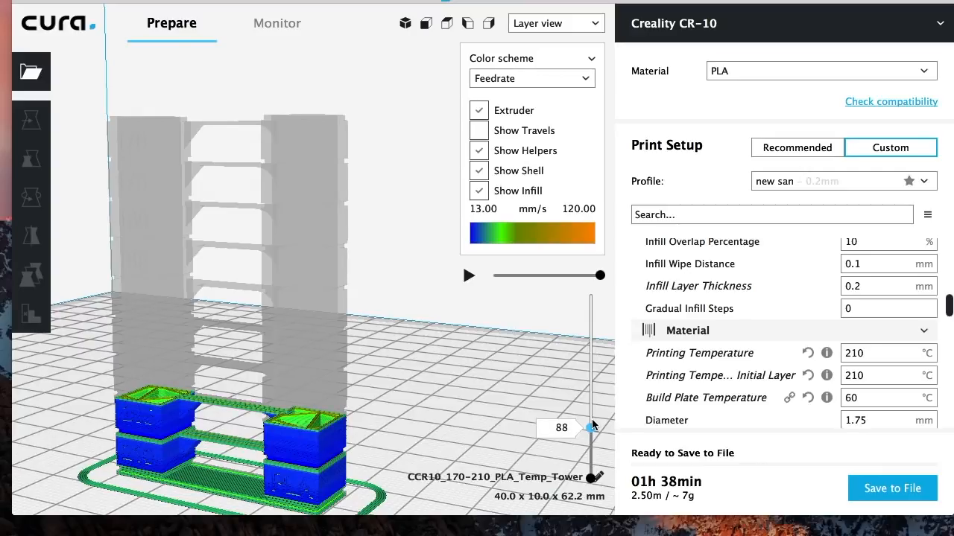
pyautogui.moveTo(589, 426); pyautogui.dragTo(590, 418)
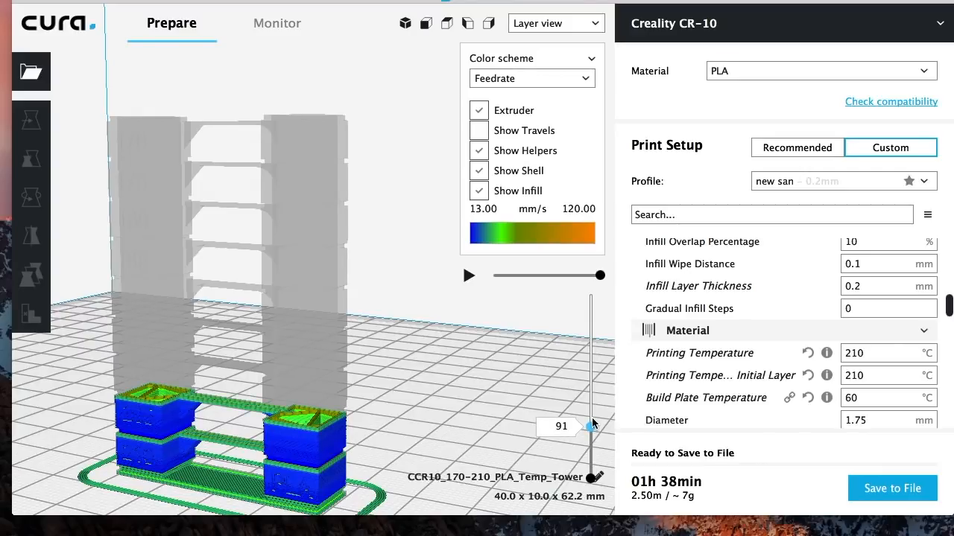
# - Scrub the layer preview through layers 121 to 187
pyautogui.moveTo(592, 423); pyautogui.dragTo(593, 413)
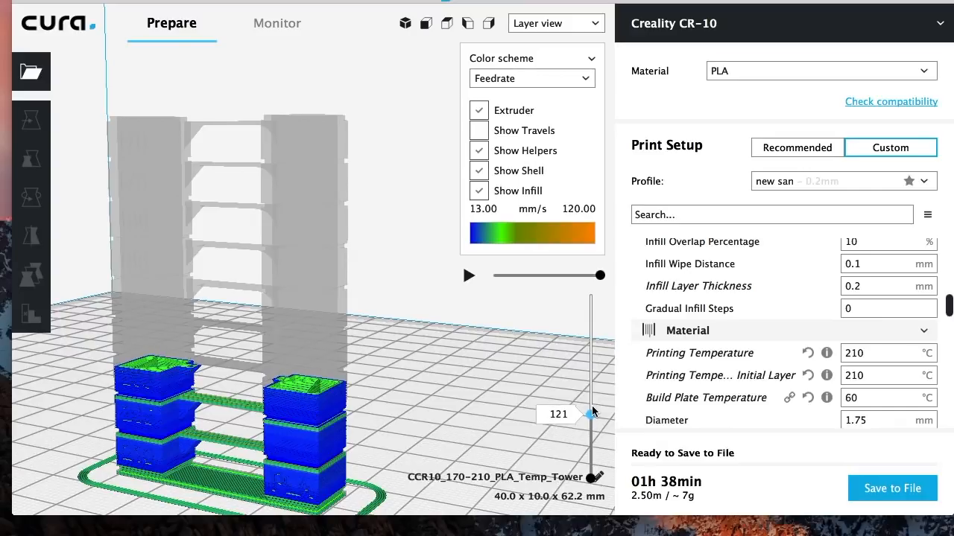
pyautogui.moveTo(592, 413); pyautogui.dragTo(592, 408)
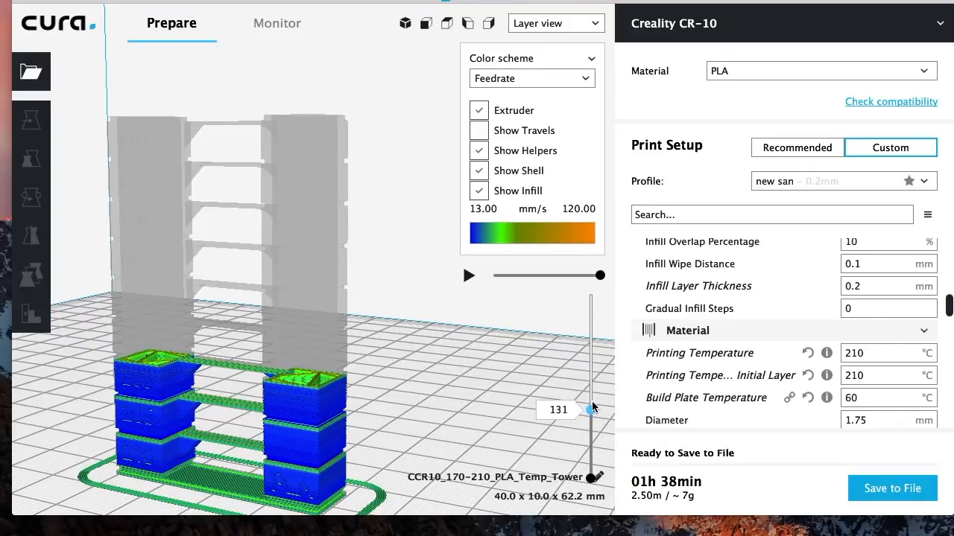
pyautogui.moveTo(591, 400); pyautogui.dragTo(591, 410)
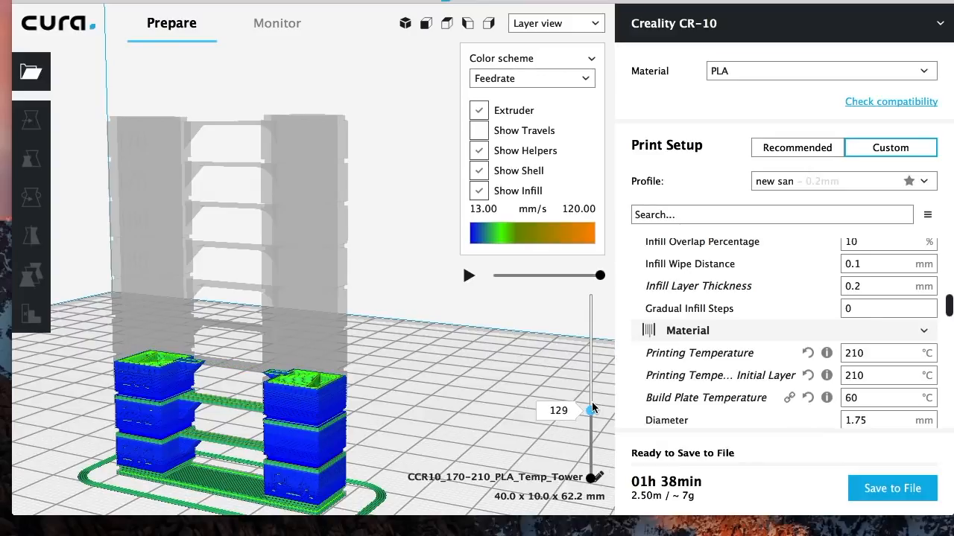
pyautogui.moveTo(592, 410); pyautogui.dragTo(592, 411)
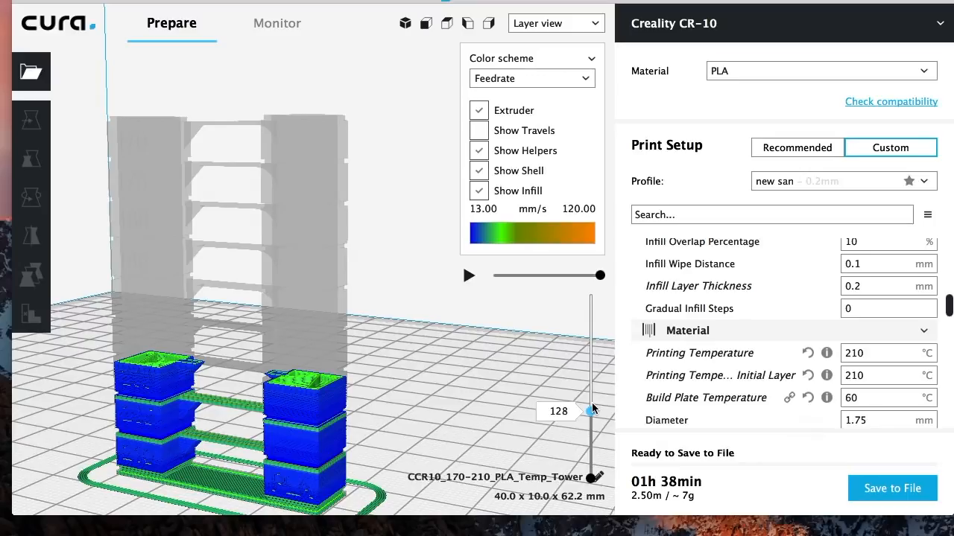
pyautogui.moveTo(593, 411); pyautogui.dragTo(593, 406)
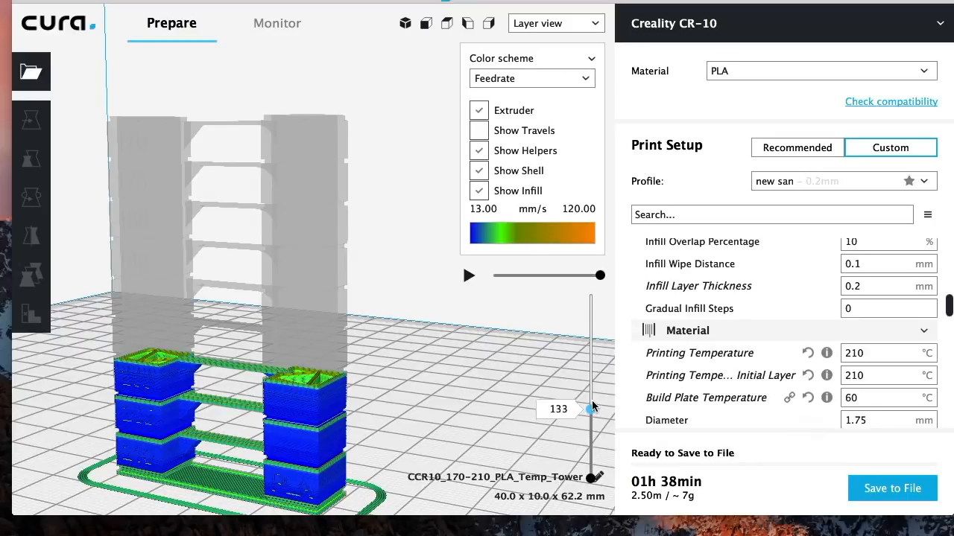
pyautogui.moveTo(590, 406); pyautogui.dragTo(591, 398)
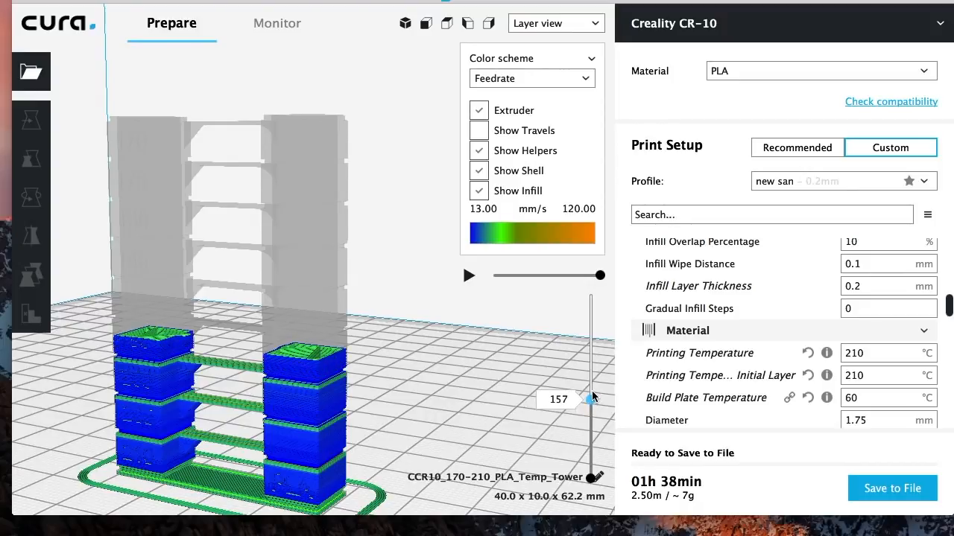
pyautogui.moveTo(591, 397); pyautogui.dragTo(591, 393)
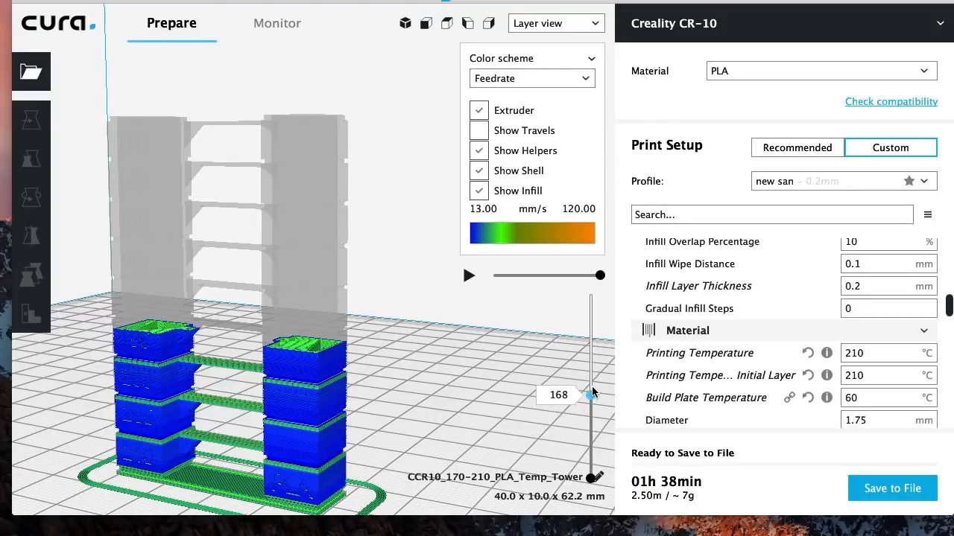
pyautogui.moveTo(591, 393); pyautogui.dragTo(591, 387)
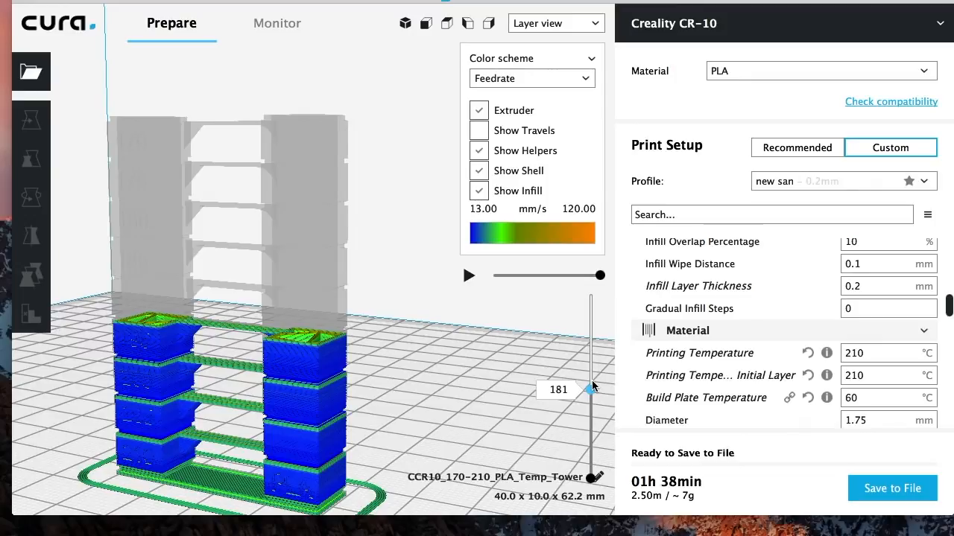
pyautogui.moveTo(593, 388); pyautogui.dragTo(593, 384)
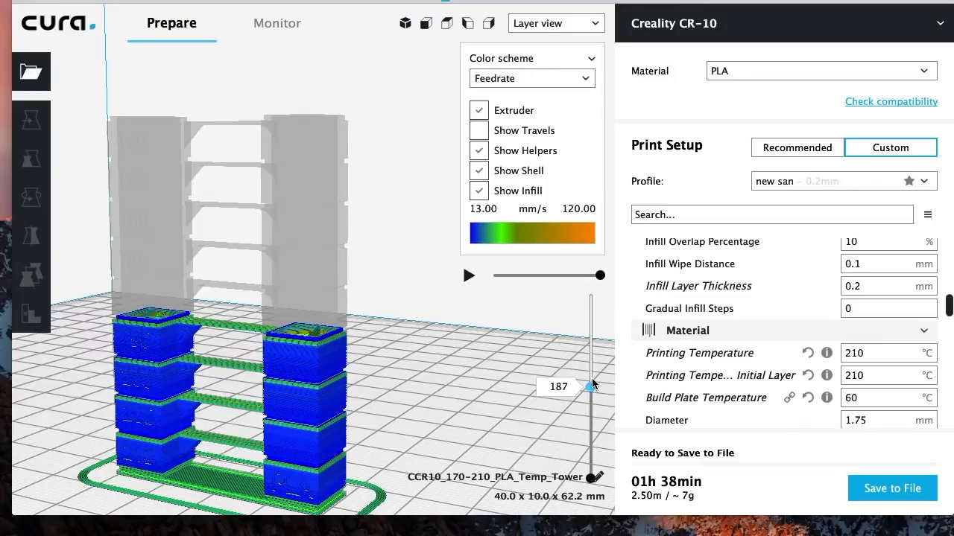
# - Scrub the preview from layer 223 up to the top layer 410
pyautogui.moveTo(591, 385); pyautogui.dragTo(590, 372)
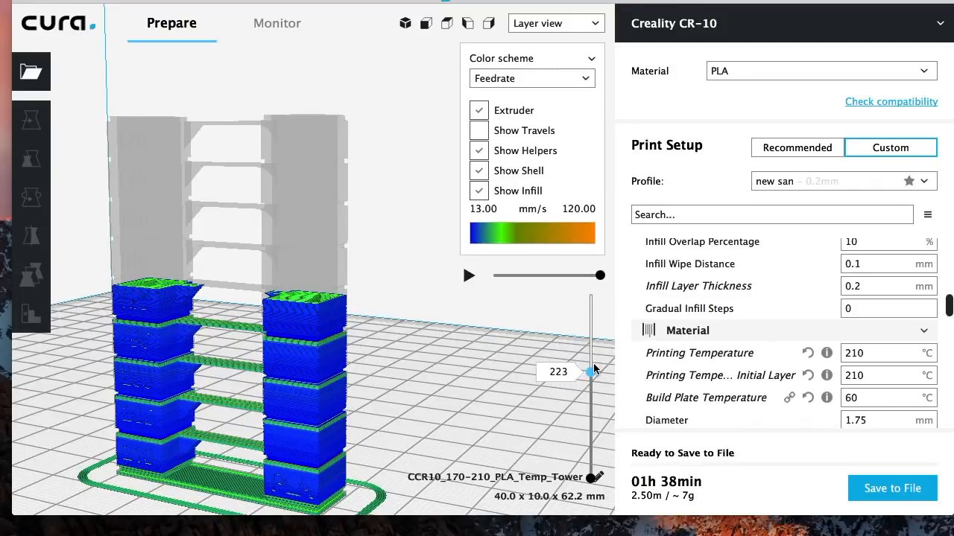
pyautogui.moveTo(590, 372); pyautogui.dragTo(590, 365)
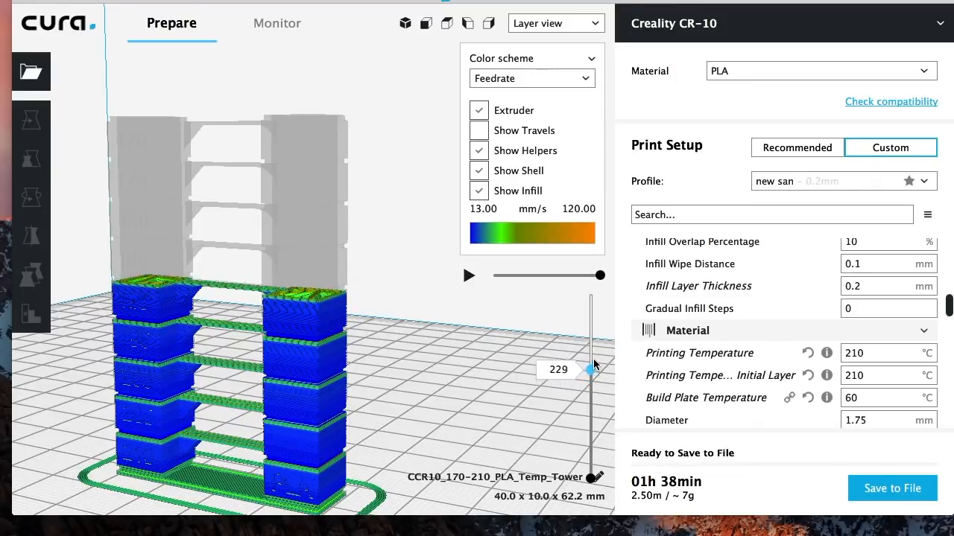
pyautogui.moveTo(592, 365); pyautogui.dragTo(593, 334)
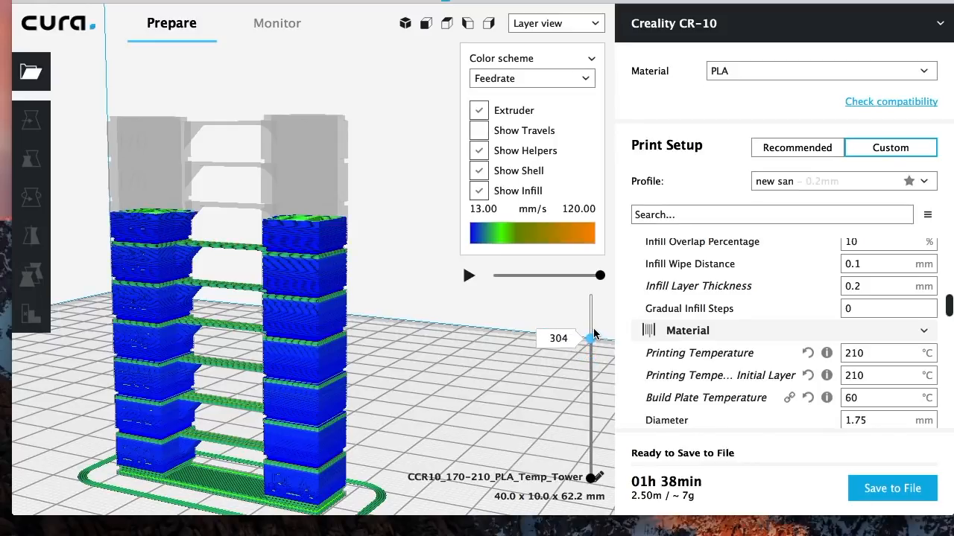
pyautogui.moveTo(593, 339); pyautogui.dragTo(593, 330)
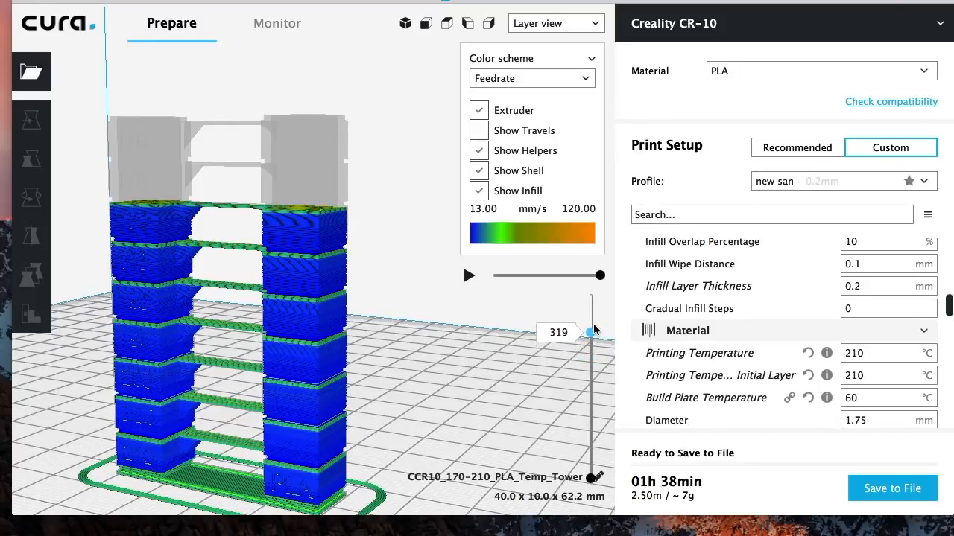
pyautogui.moveTo(592, 331); pyautogui.dragTo(593, 316)
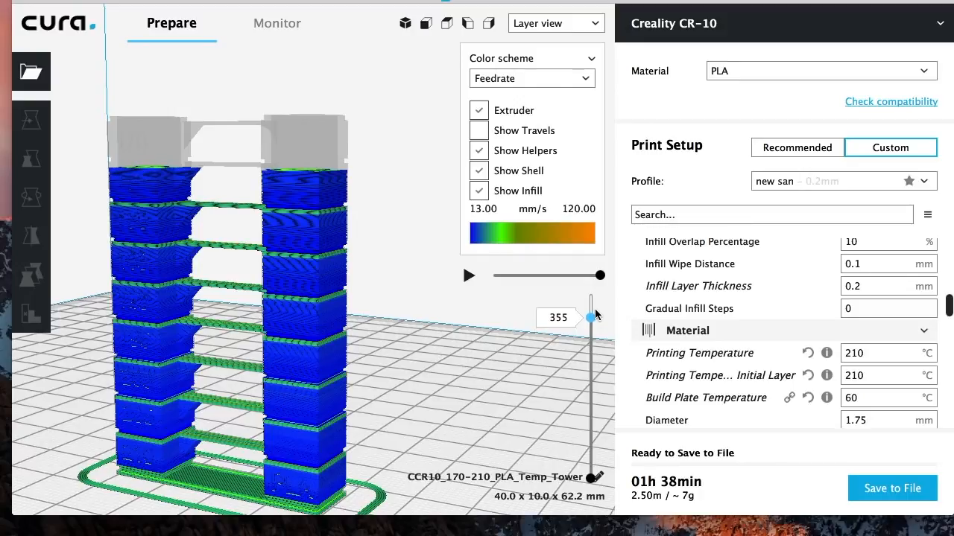
pyautogui.moveTo(592, 317); pyautogui.dragTo(592, 304)
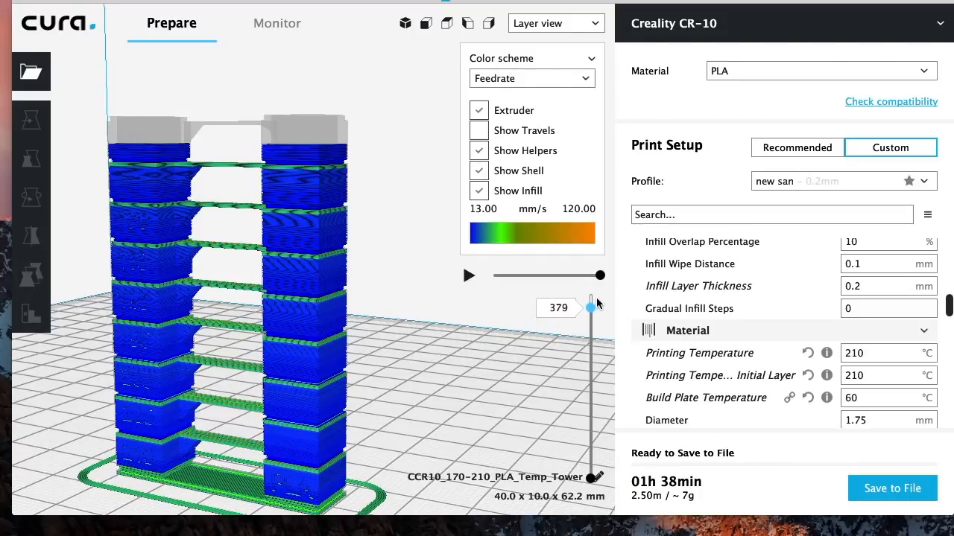
pyautogui.moveTo(594, 305); pyautogui.dragTo(594, 296)
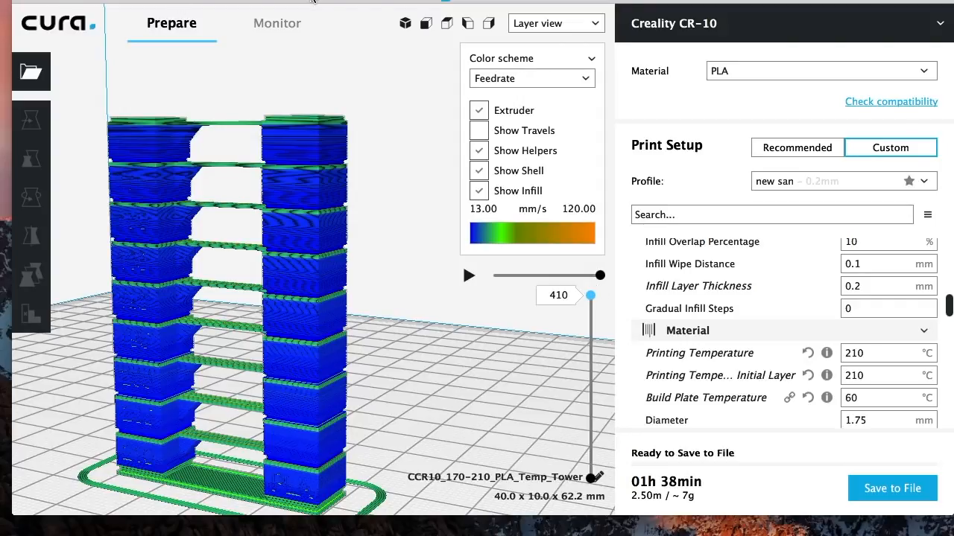
# - Add ChangeAtZ 5.1.1 from Extensions > Post Processing > Modify G-Code
pyautogui.click(332, 3)
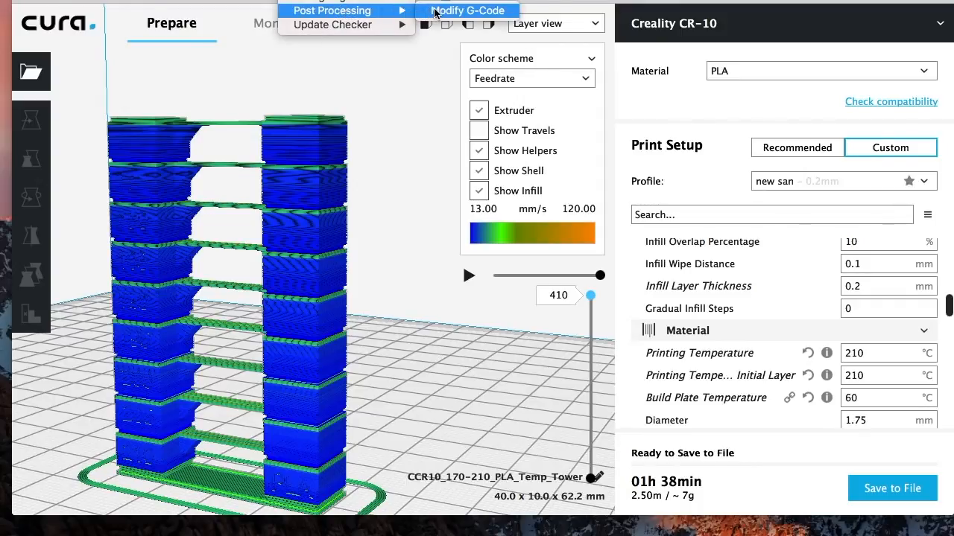
pyautogui.click(467, 10)
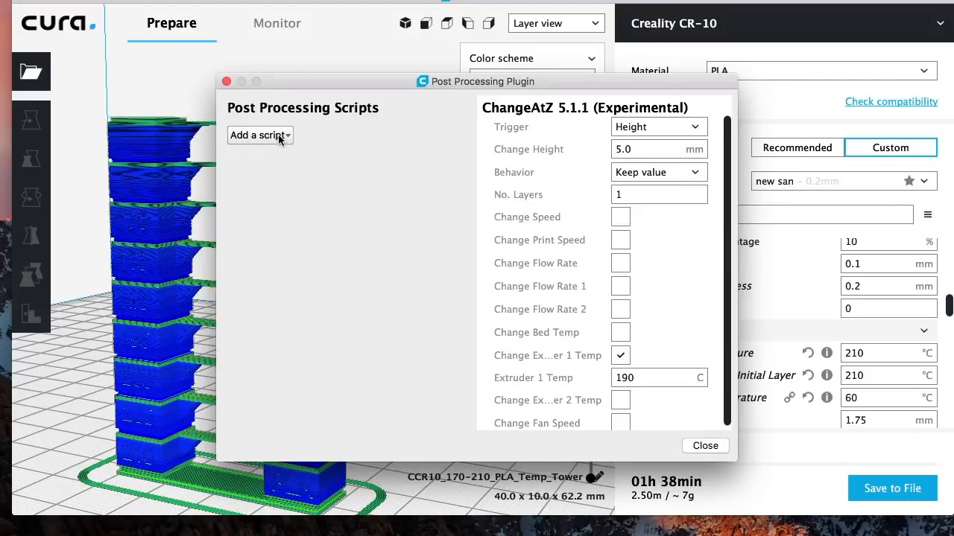
pyautogui.click(259, 135)
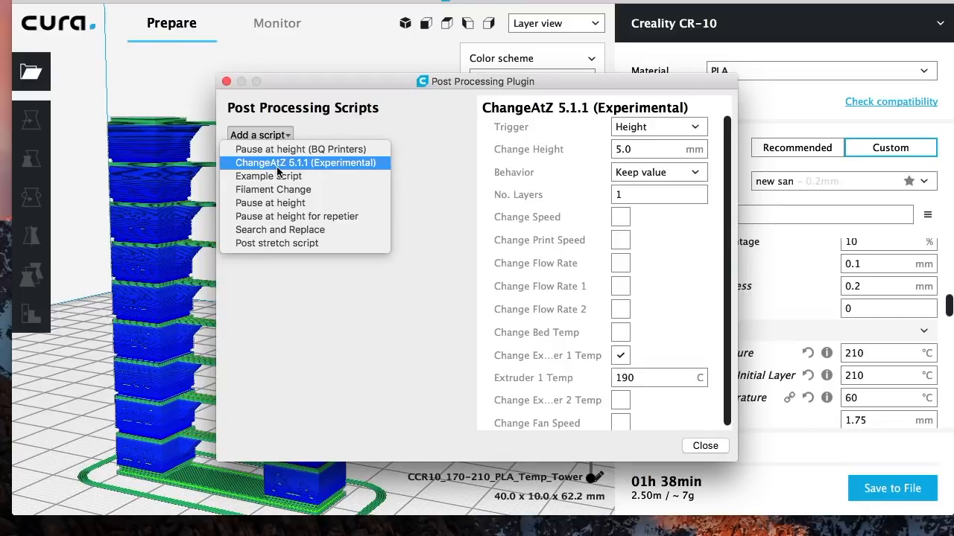
pyautogui.click(305, 163)
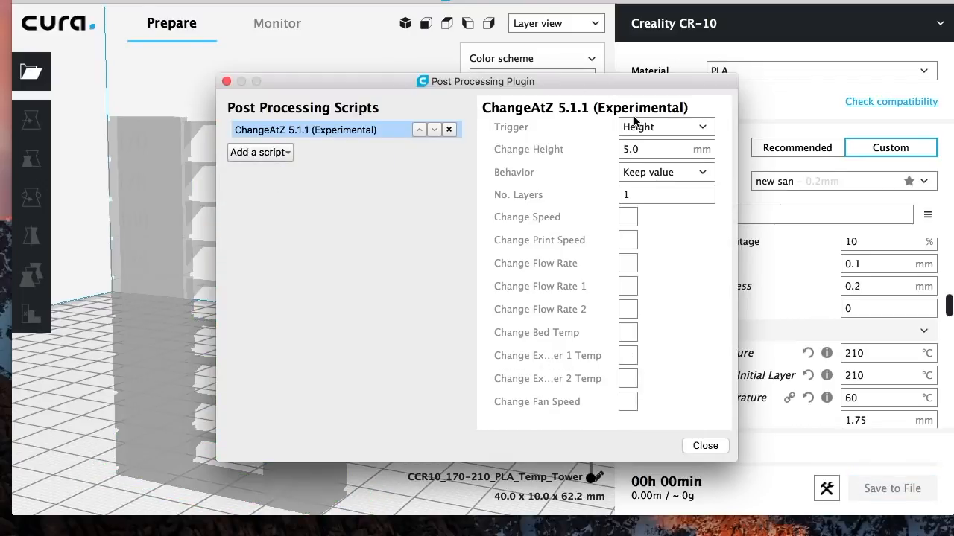
# - Set the first ChangeAtZ script to trigger at layer 44 with extruder 1 at 205 °C
pyautogui.click(663, 149)
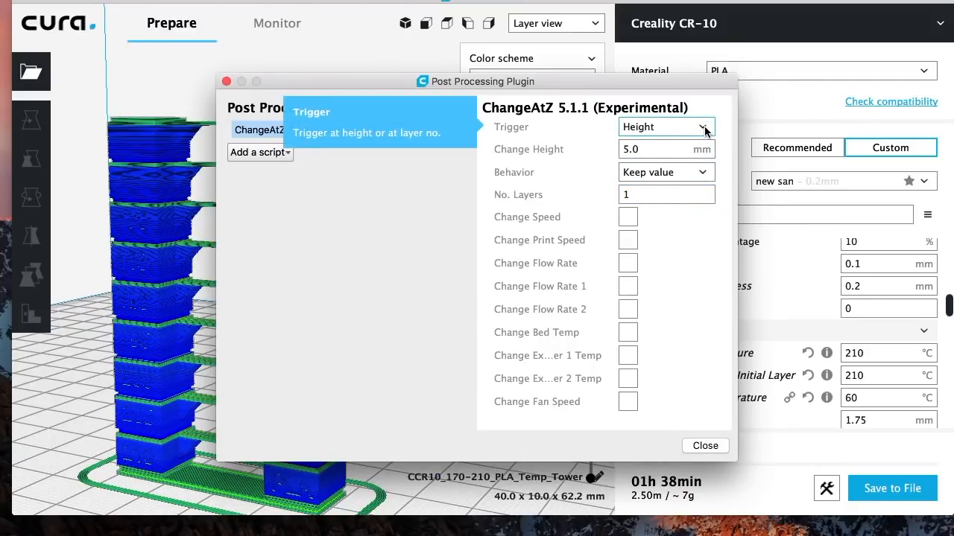
pyautogui.click(663, 126)
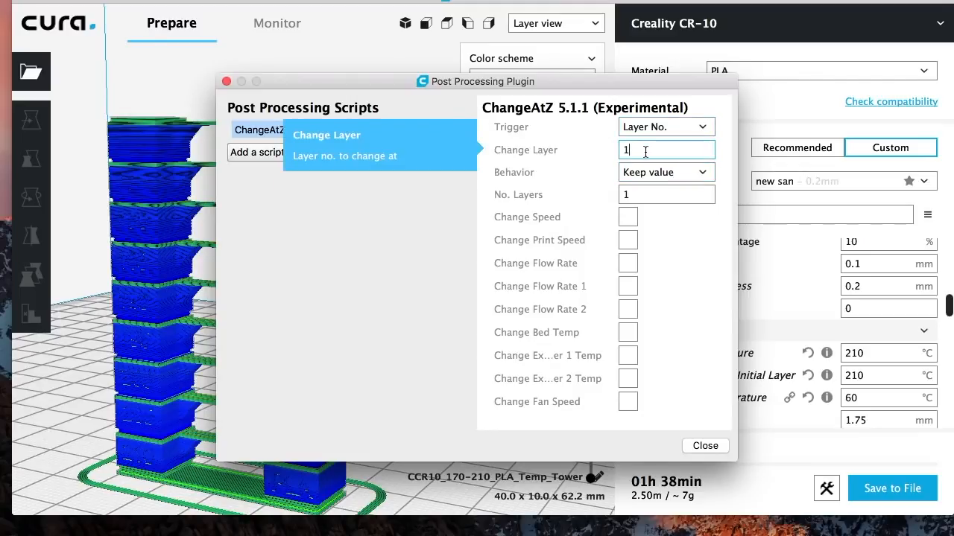
pyautogui.write('44')
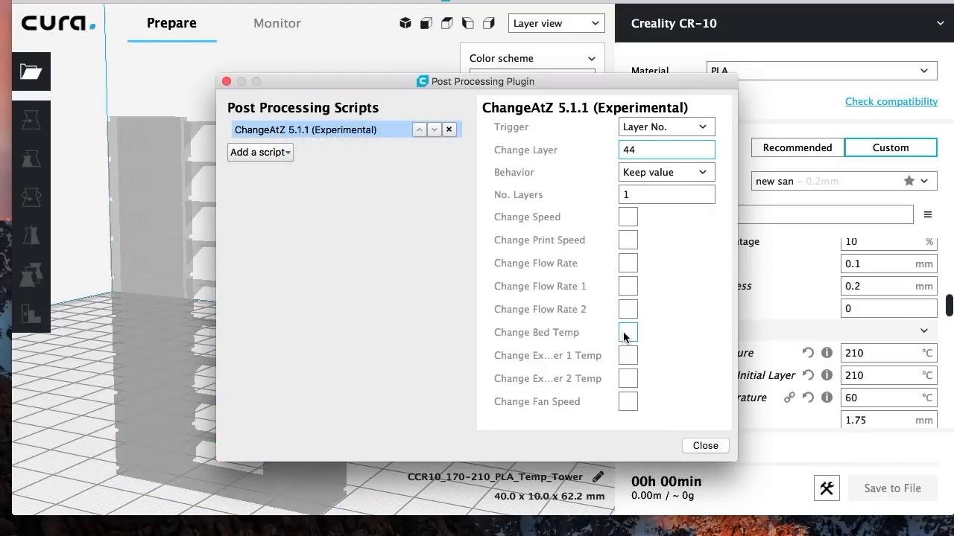
pyautogui.moveTo(548, 355)
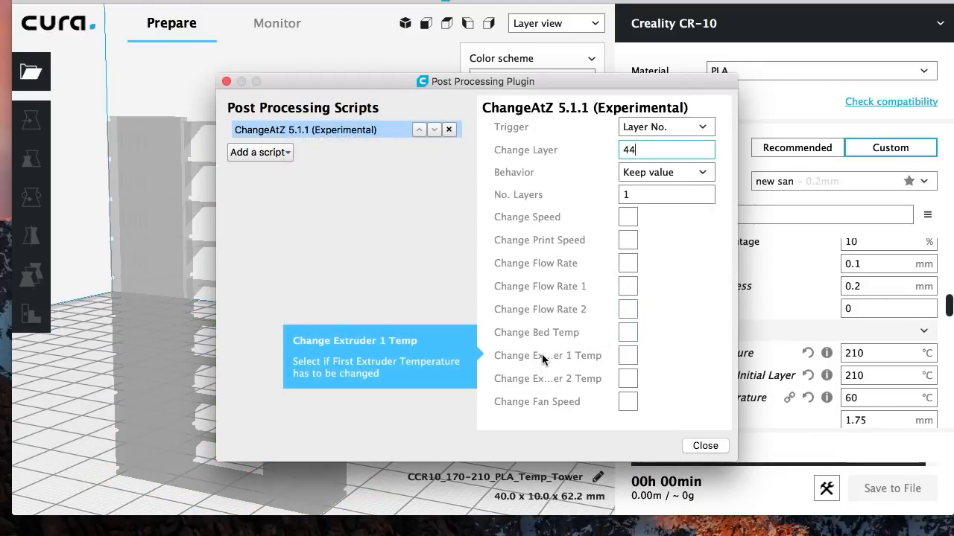
pyautogui.click(628, 355)
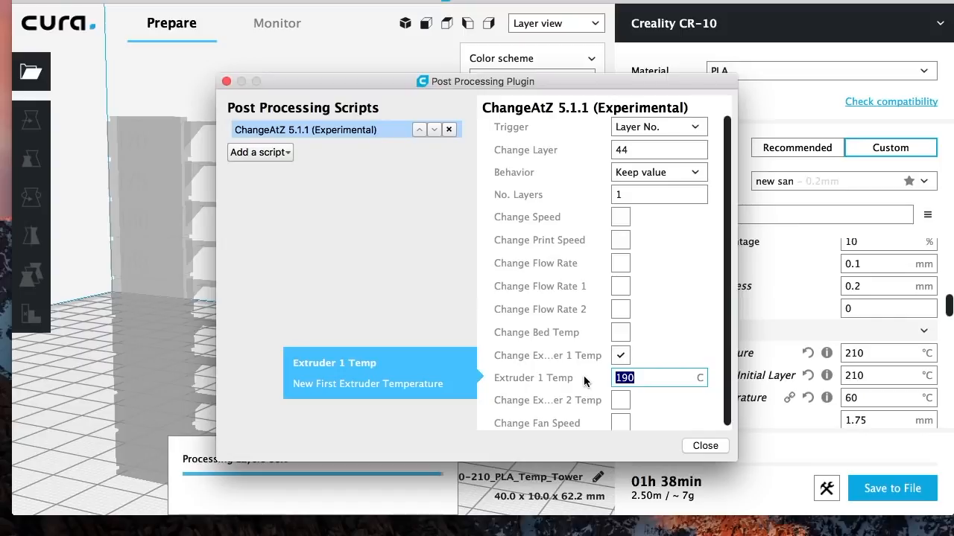
pyautogui.write('205')
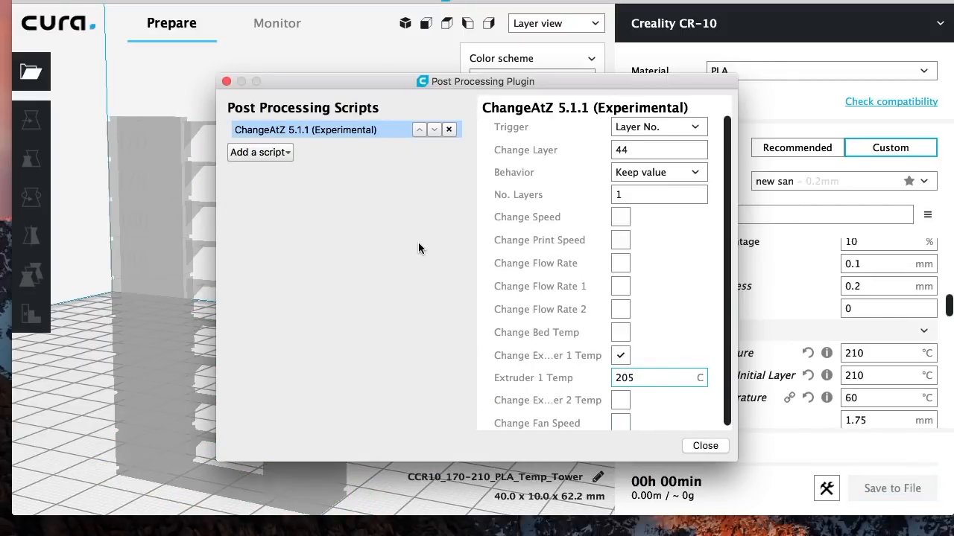
pyautogui.click(260, 152)
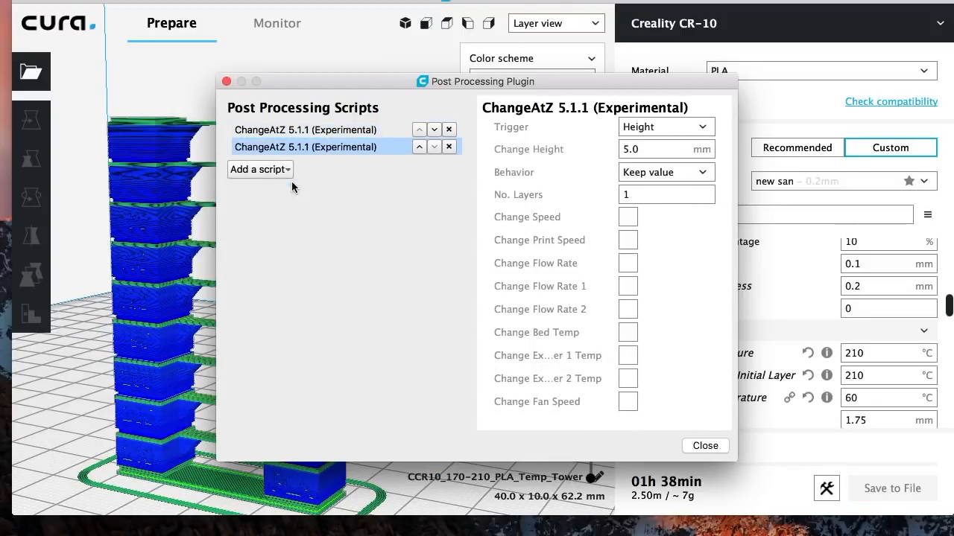
# - Set the second script to trigger at layer 90 with extruder 1 at 200 °C
pyautogui.click(664, 125)
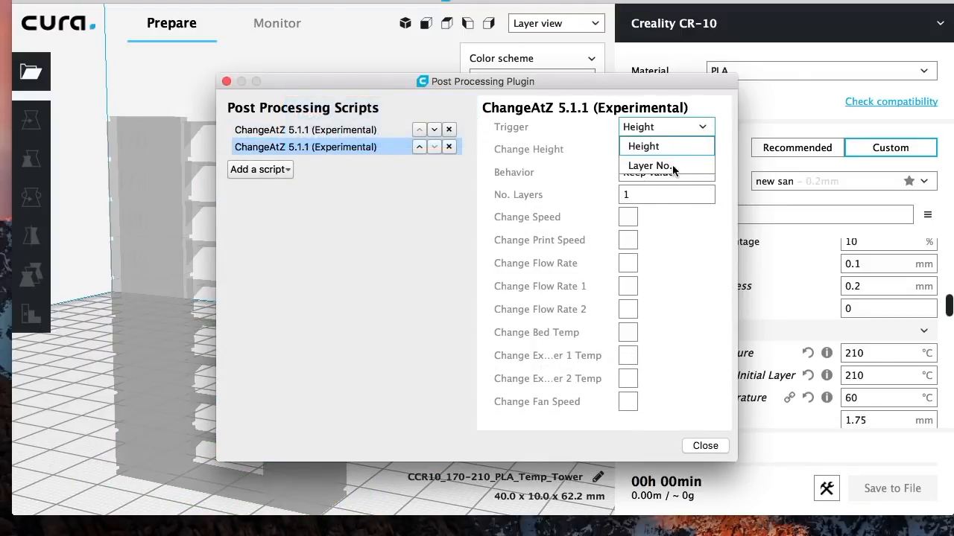
pyautogui.click(649, 165)
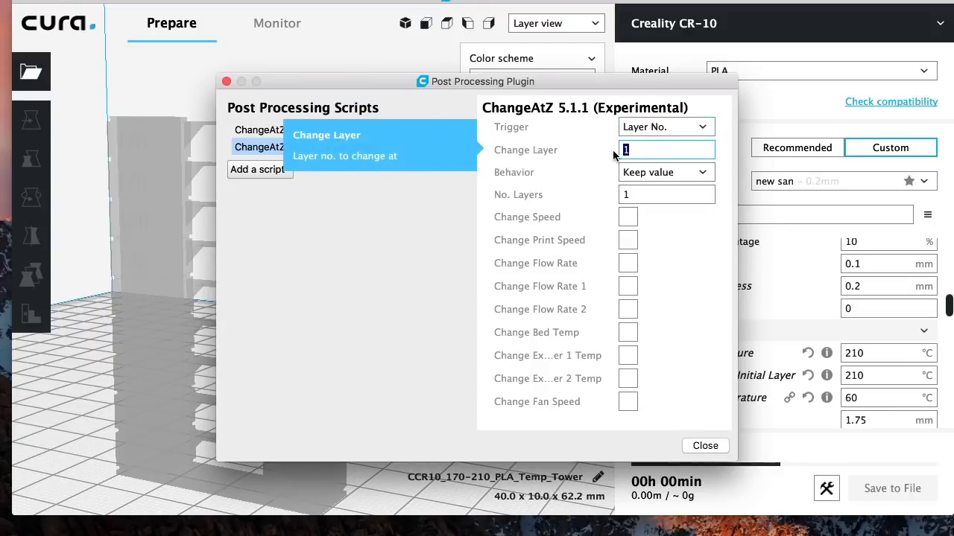
pyautogui.write('90')
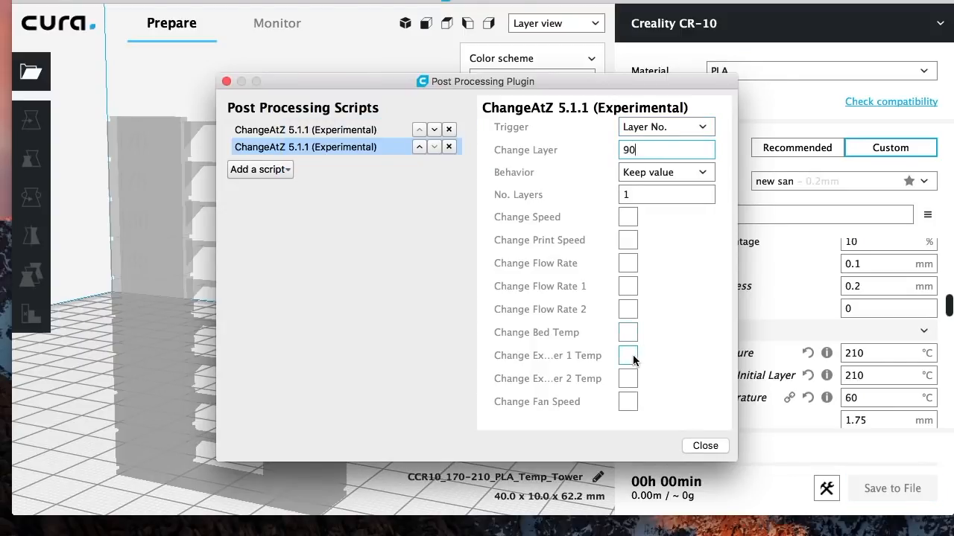
pyautogui.click(627, 356)
pyautogui.write('200')
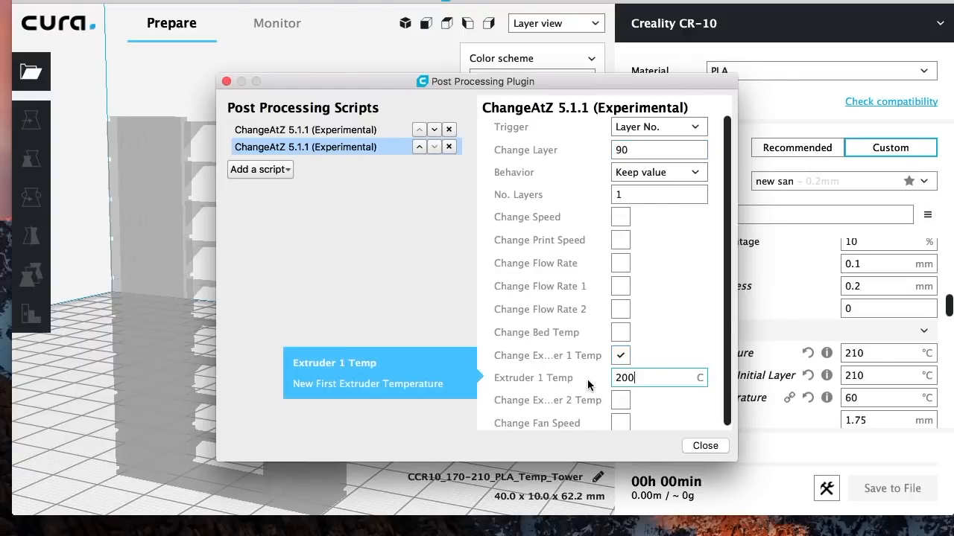
pyautogui.moveTo(282, 176)
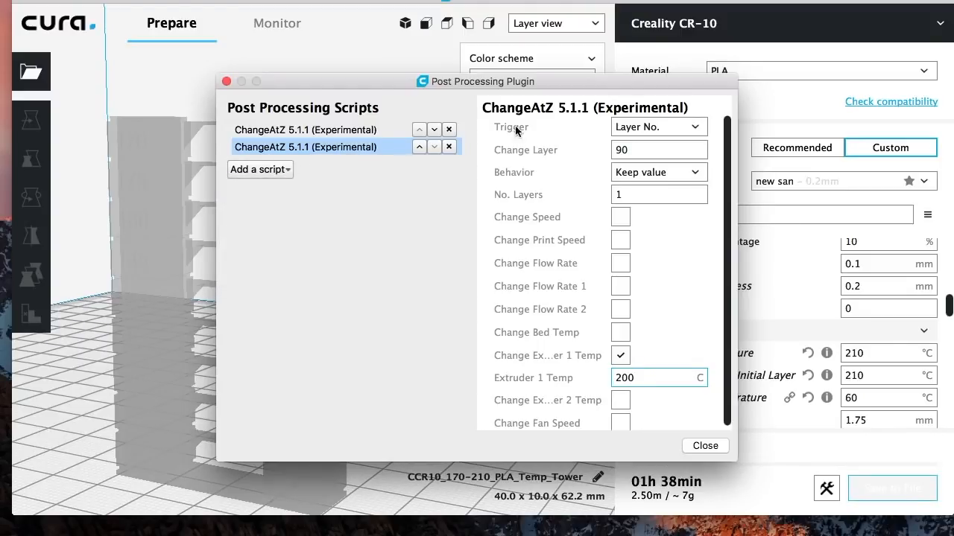
# - Configure a third ChangeAtZ script for layer 129 with extruder 1 at 195 °C
pyautogui.click(658, 126)
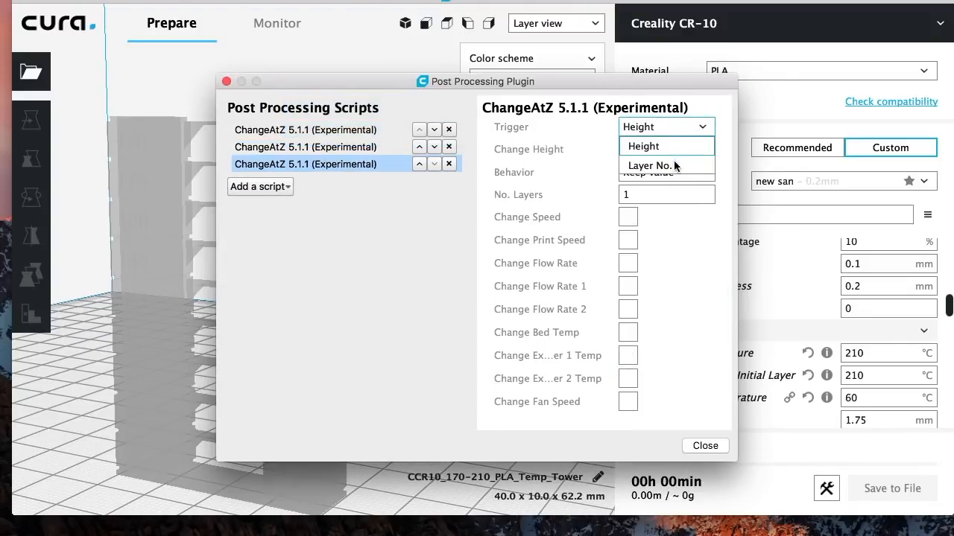
pyautogui.click(658, 165)
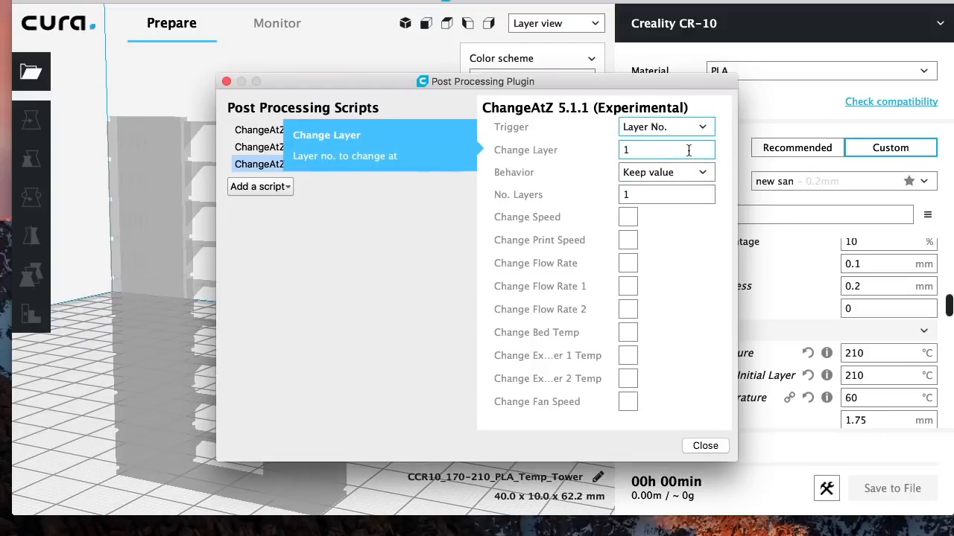
pyautogui.click(665, 150)
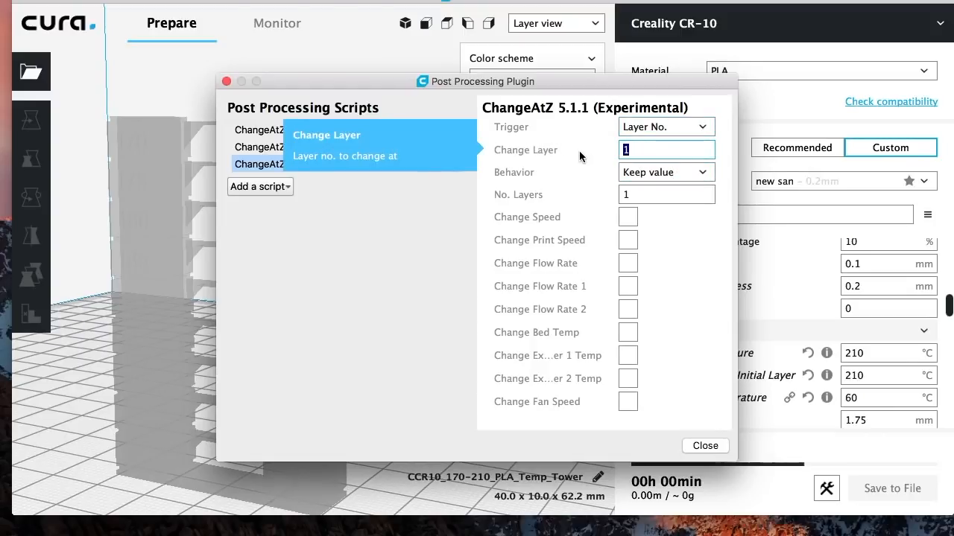
pyautogui.write('129')
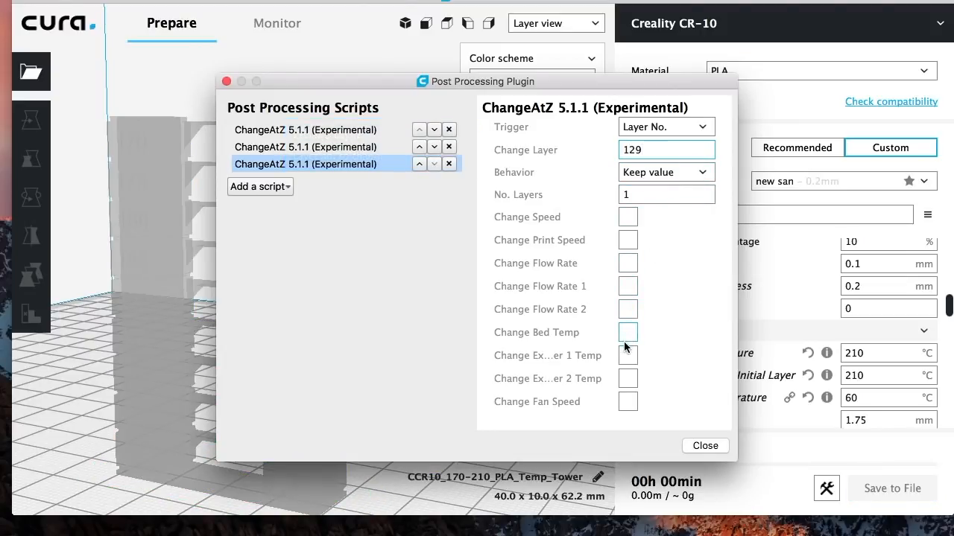
pyautogui.click(626, 356)
pyautogui.write('195')
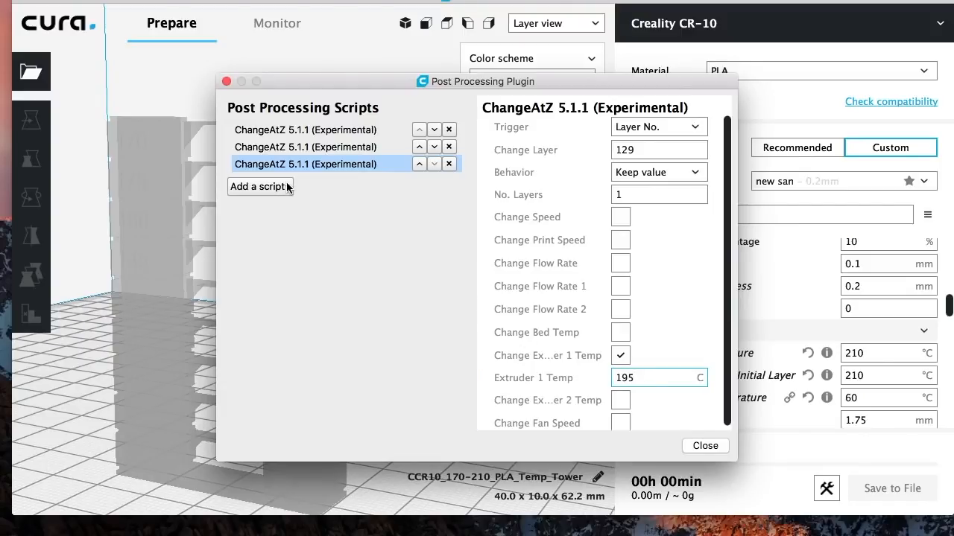
# - Add a fourth ChangeAtZ script for layer 181 with extruder 1 at 190 °C
pyautogui.click(260, 186)
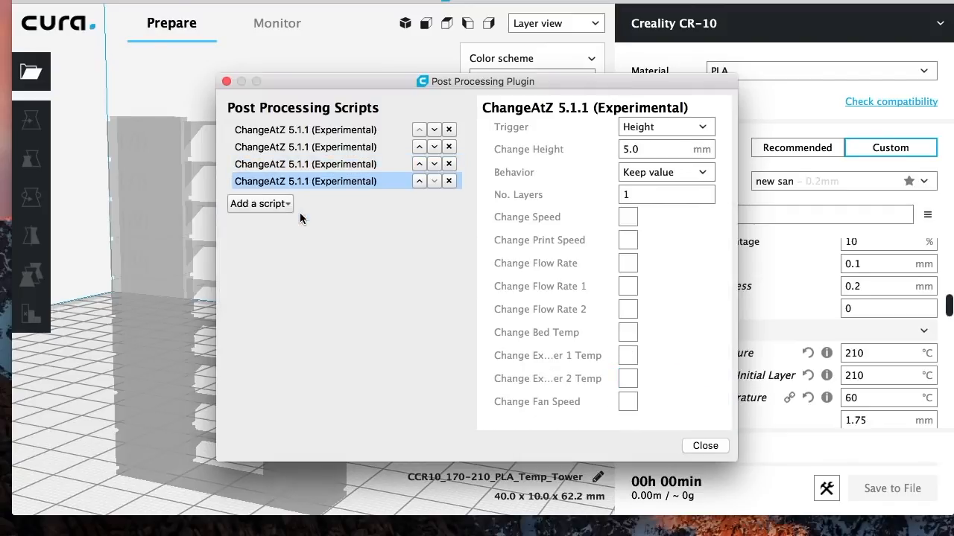
pyautogui.click(664, 125)
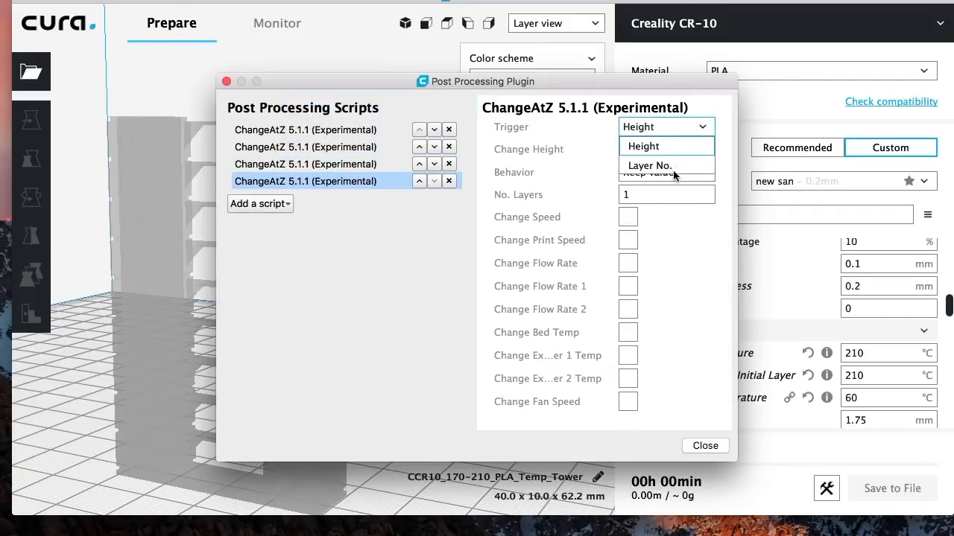
pyautogui.click(648, 165)
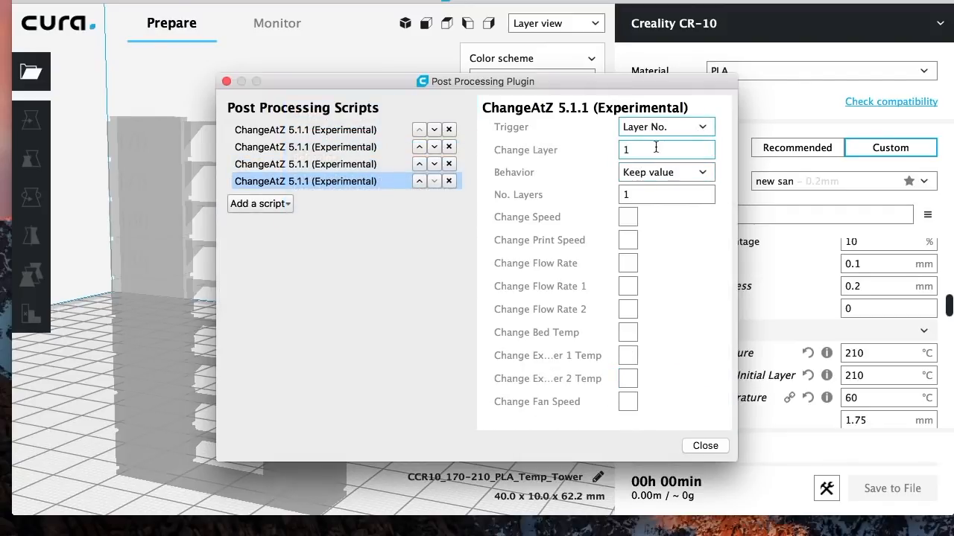
pyautogui.click(666, 149)
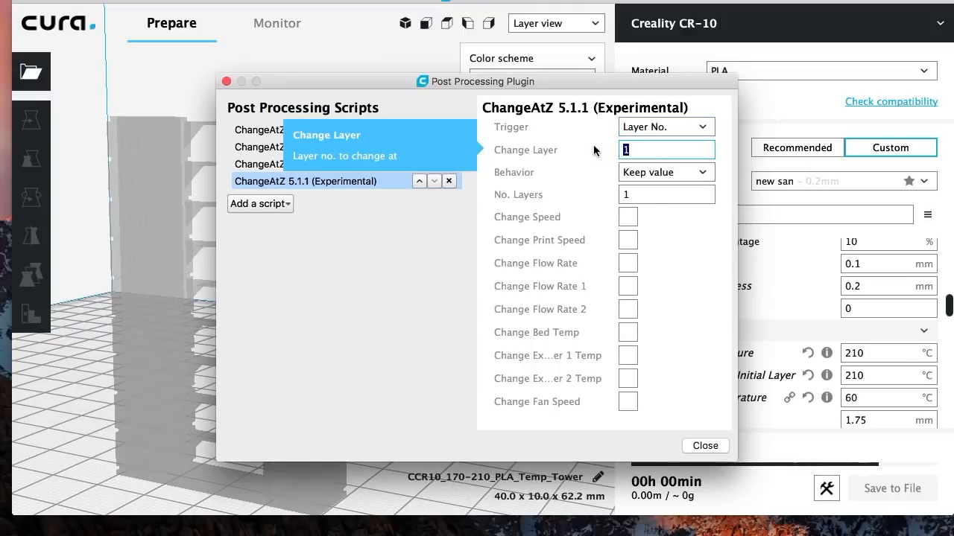
pyautogui.write('181')
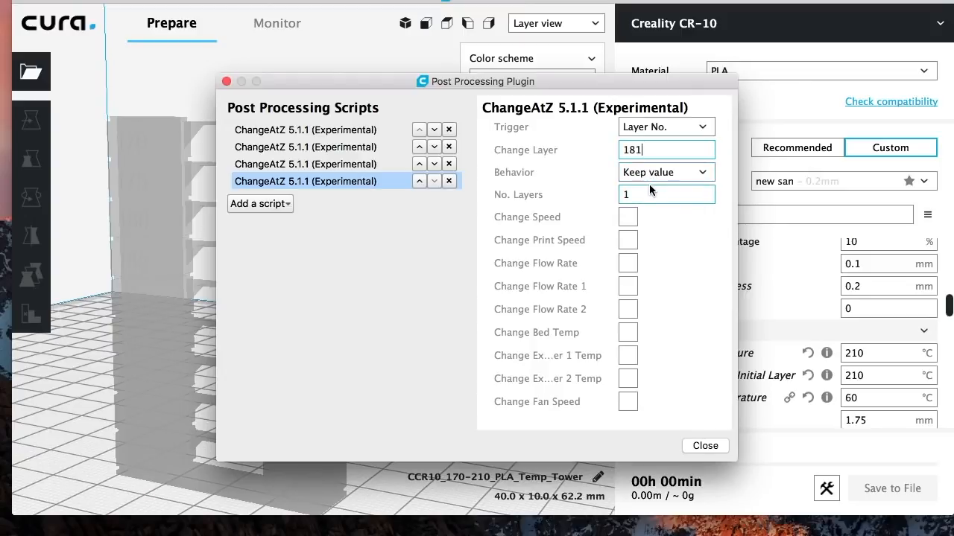
pyautogui.click(620, 356)
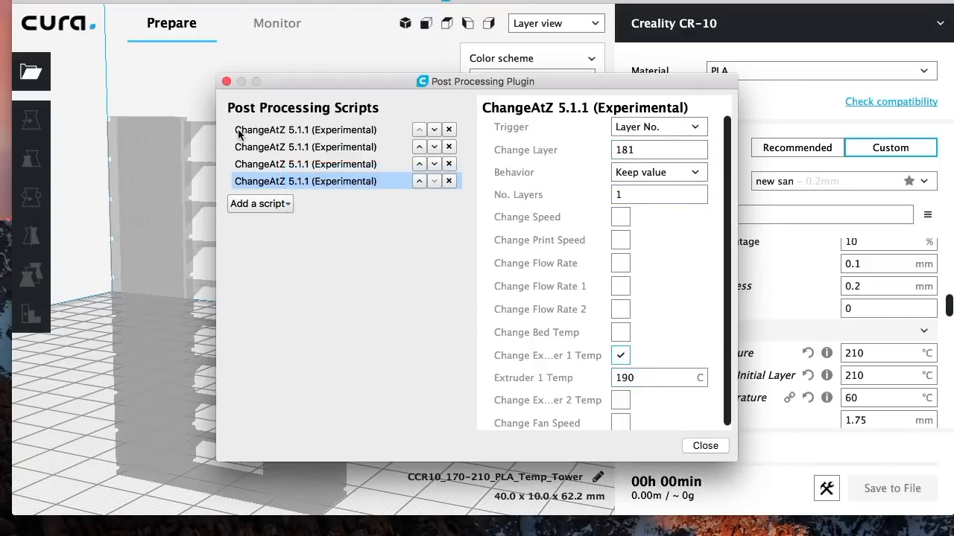
pyautogui.click(260, 204)
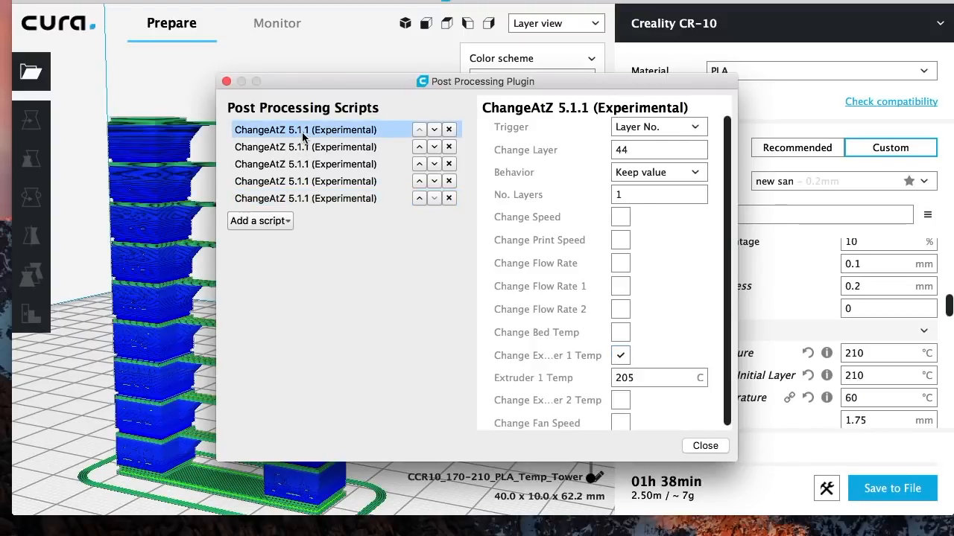
# - Review the earlier ChangeAtZ scripts' layers and temperatures, then select the fifth script
pyautogui.click(658, 150)
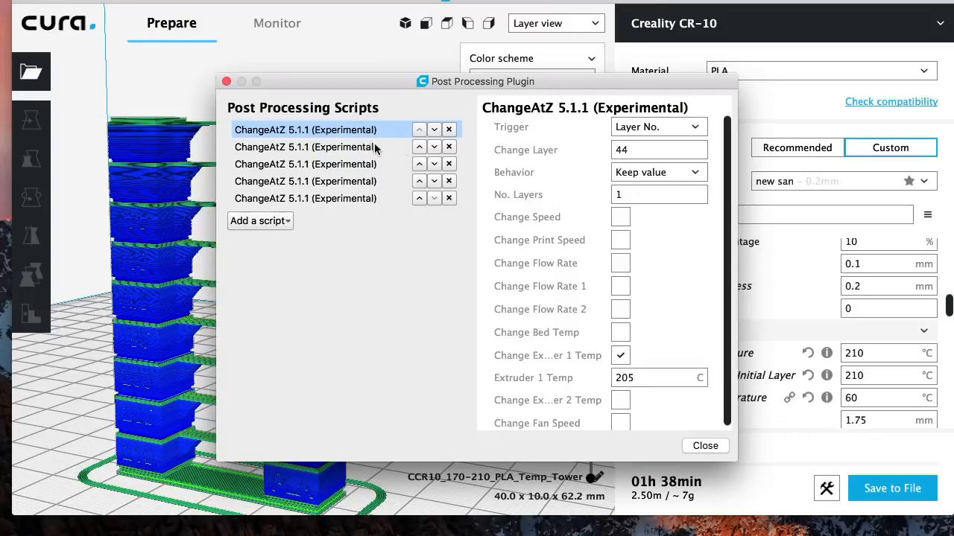
pyautogui.click(305, 146)
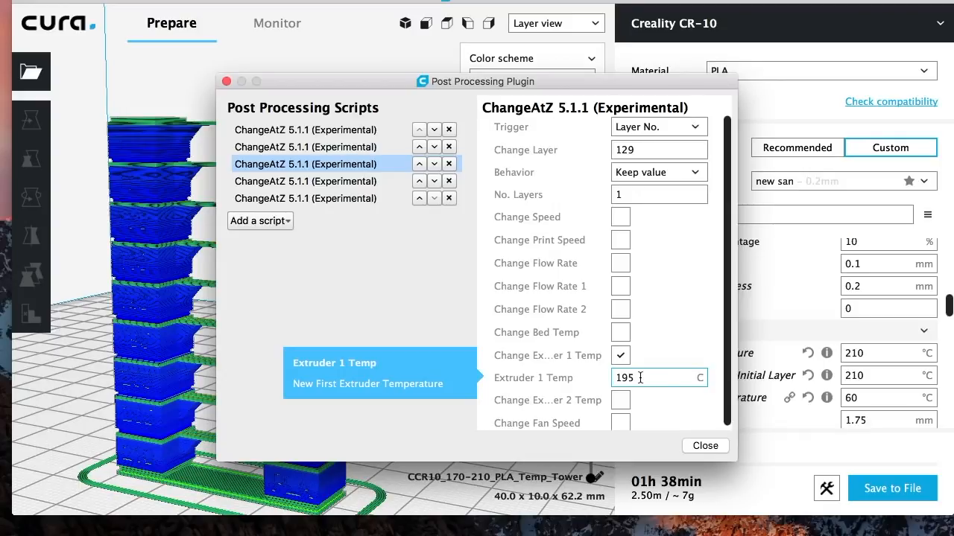
pyautogui.moveTo(403, 189)
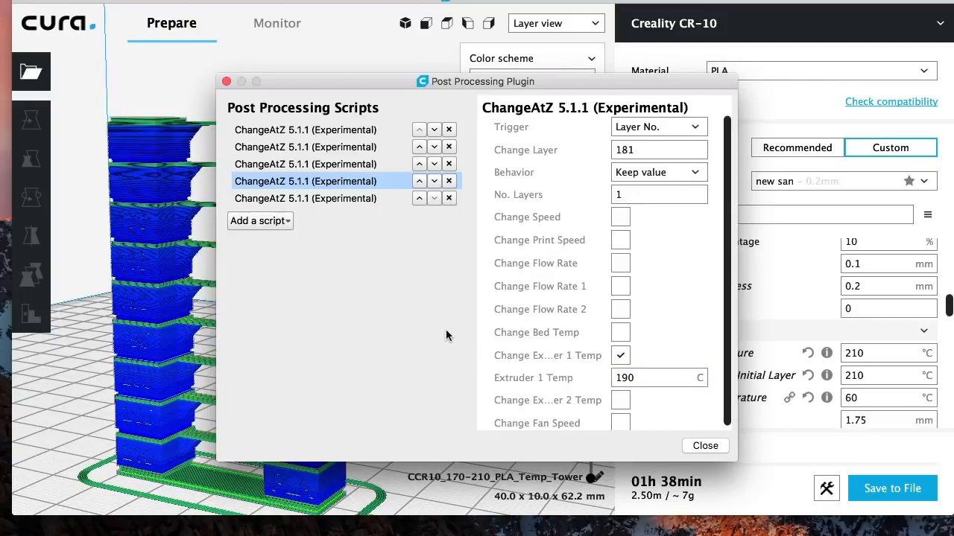
pyautogui.click(306, 198)
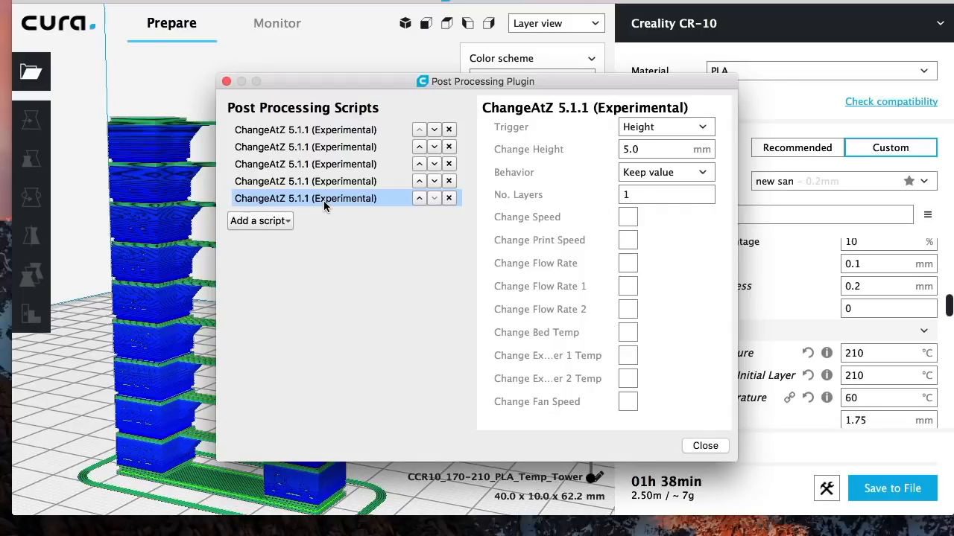
pyautogui.moveTo(304, 205)
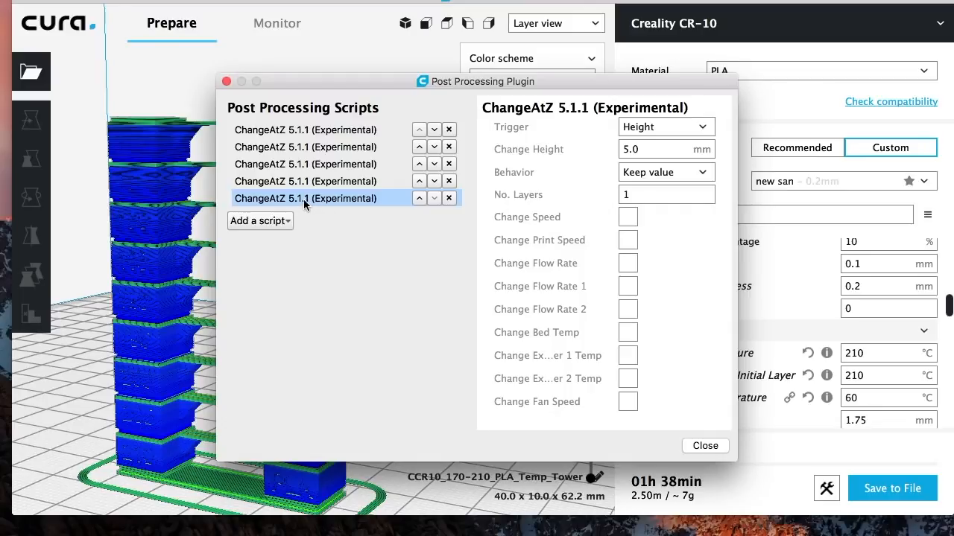
# - Set the eighth ChangeAtZ script to trigger at layer 362, setting extruder 1 to 170 °C
pyautogui.click(664, 126)
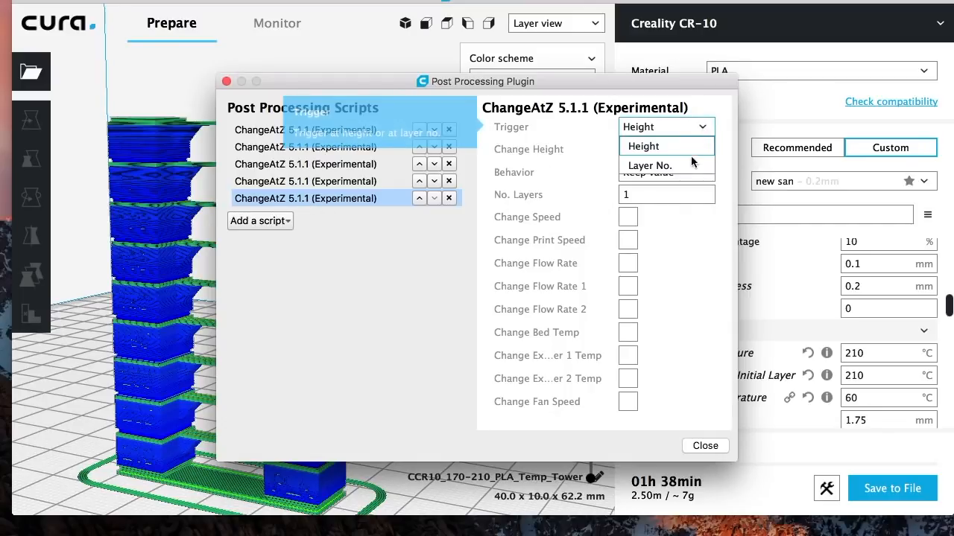
pyautogui.click(649, 165)
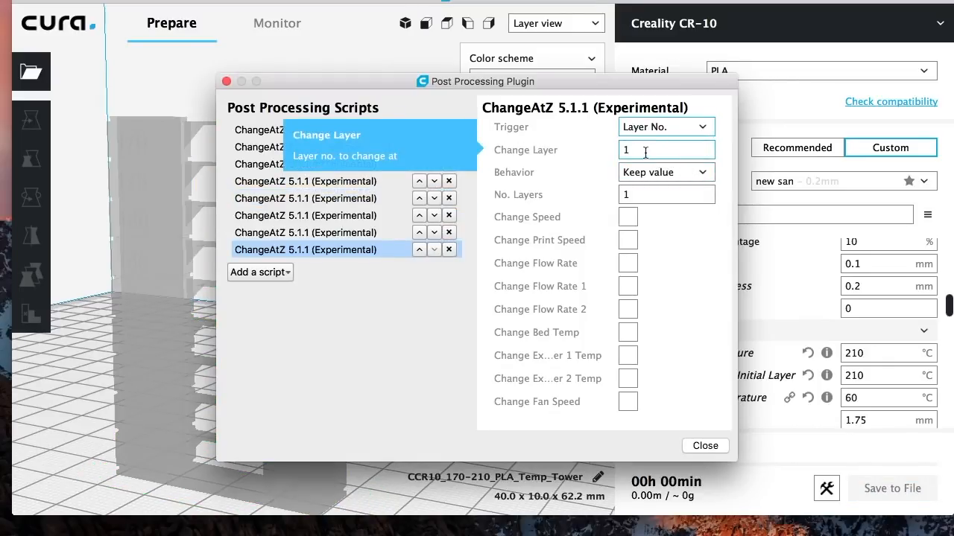
pyautogui.click(666, 150)
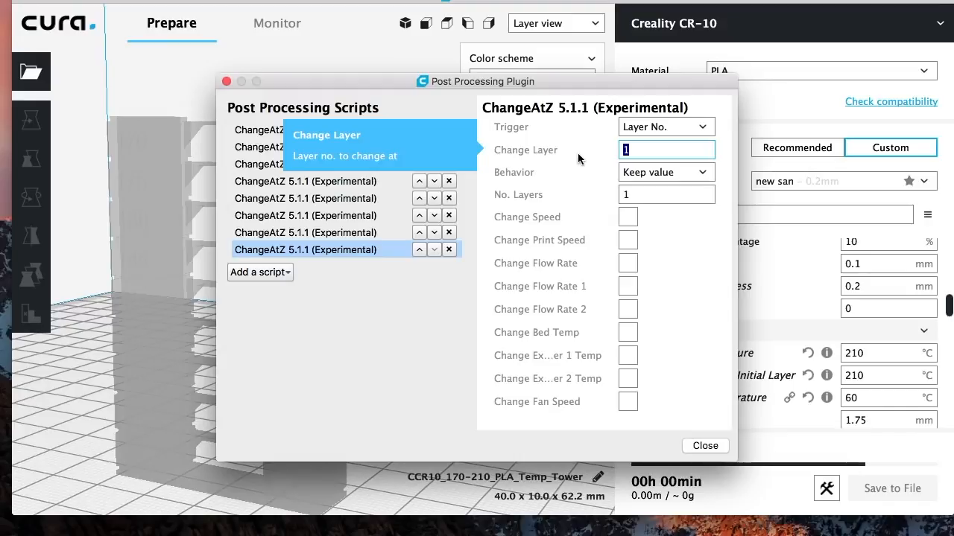
pyautogui.write('362')
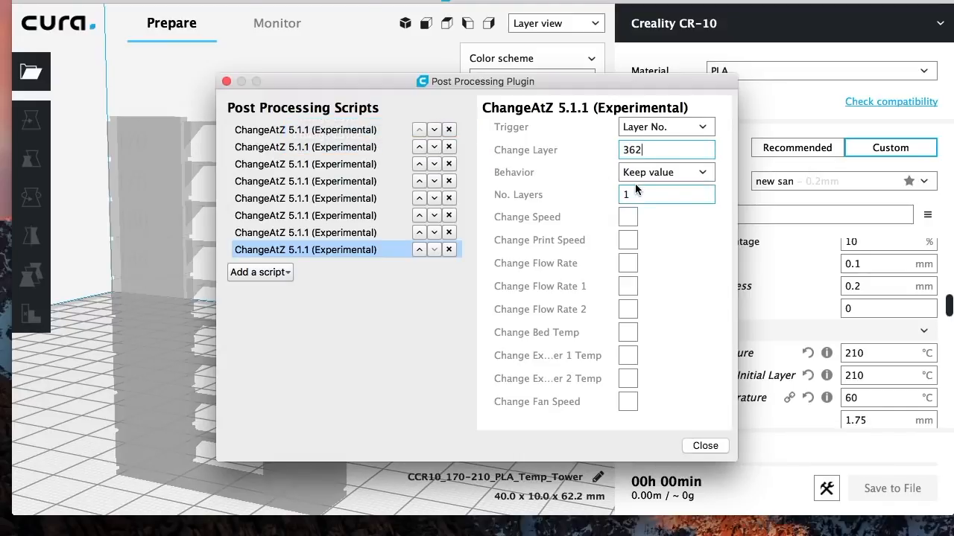
pyautogui.click(620, 355)
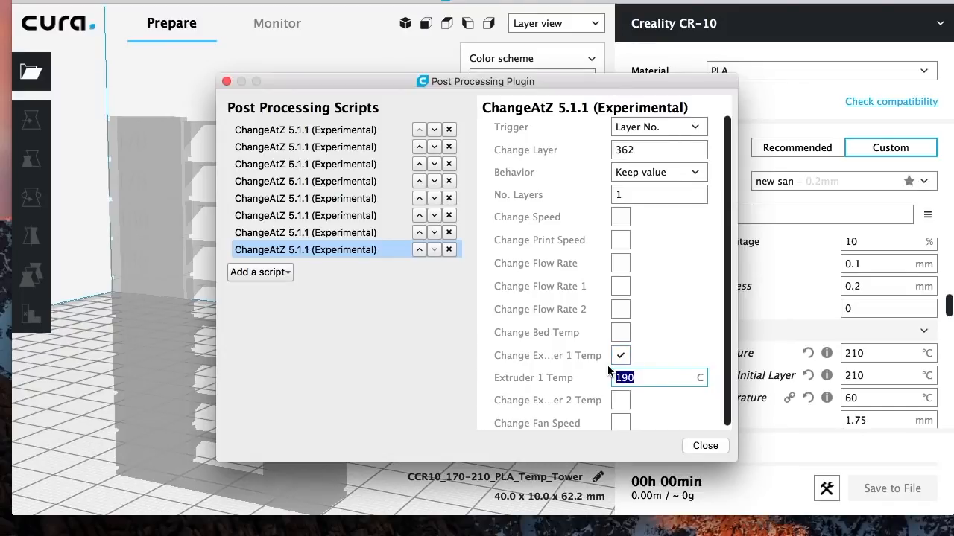
pyautogui.write('170')
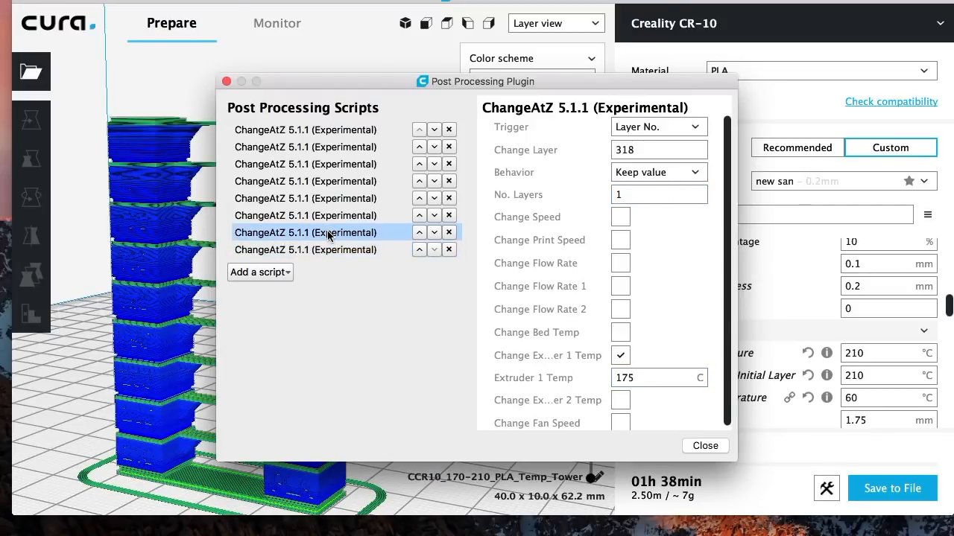
pyautogui.click(306, 250)
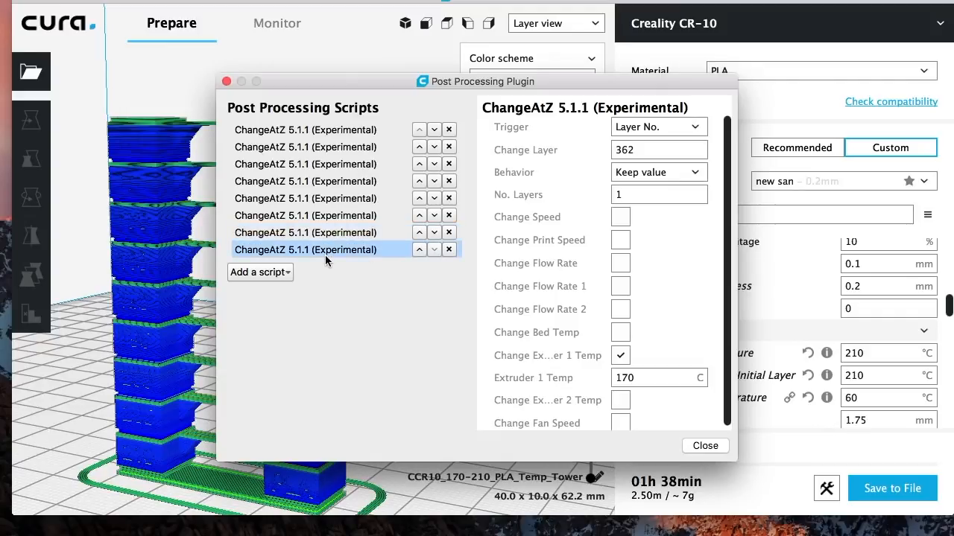
pyautogui.moveTo(315, 254)
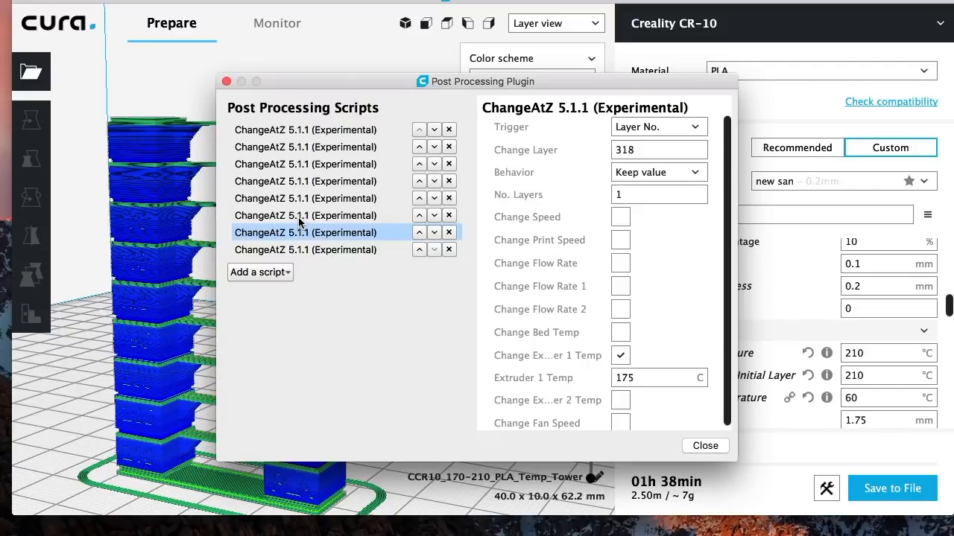
pyautogui.click(305, 198)
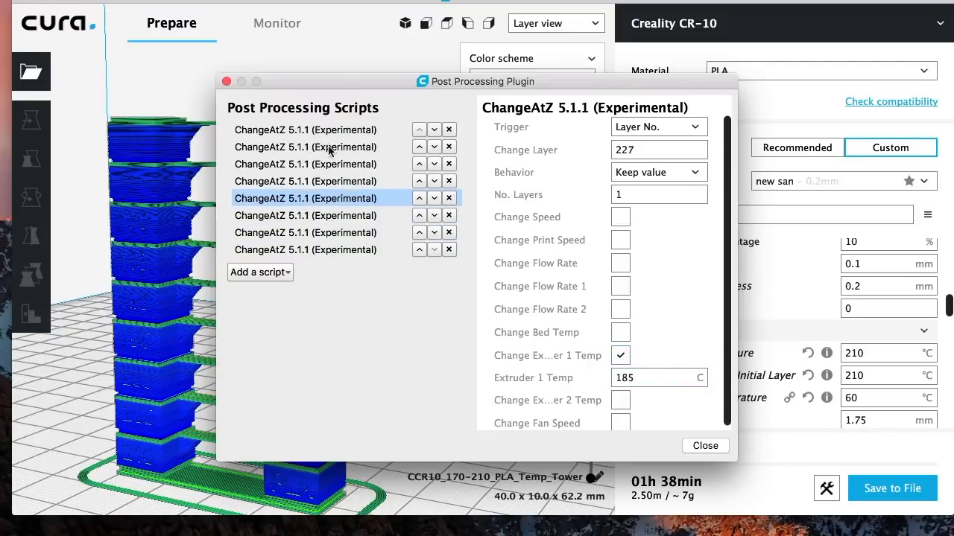
pyautogui.click(305, 181)
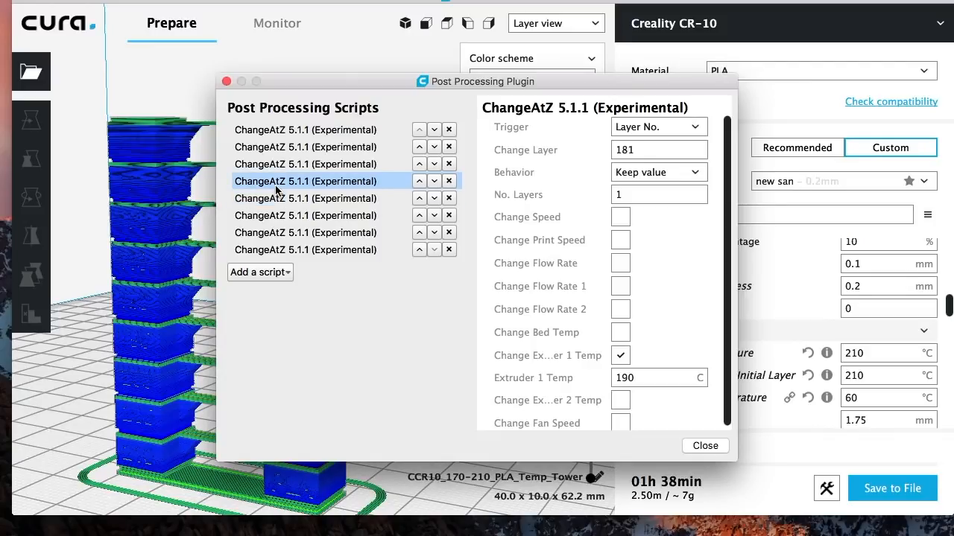
pyautogui.click(306, 164)
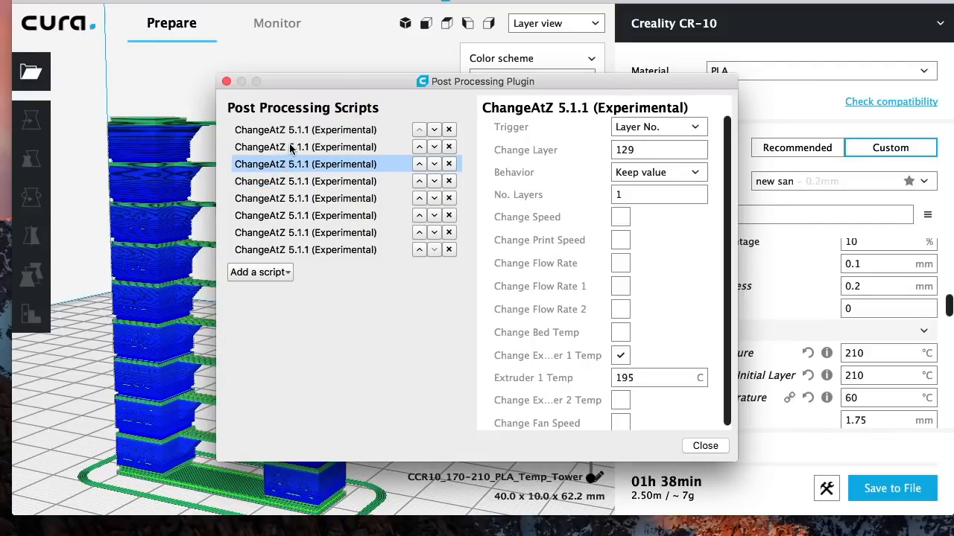
pyautogui.click(306, 130)
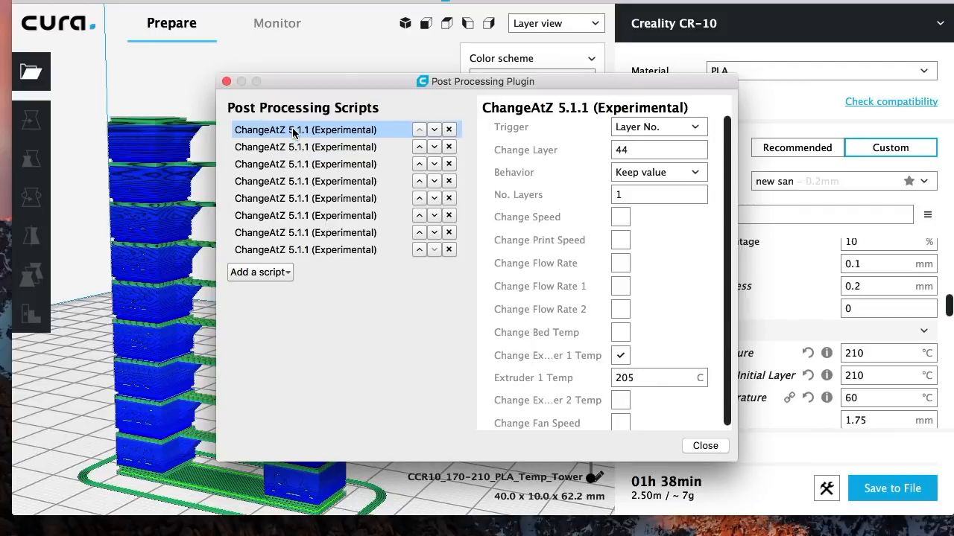
pyautogui.moveTo(828, 245)
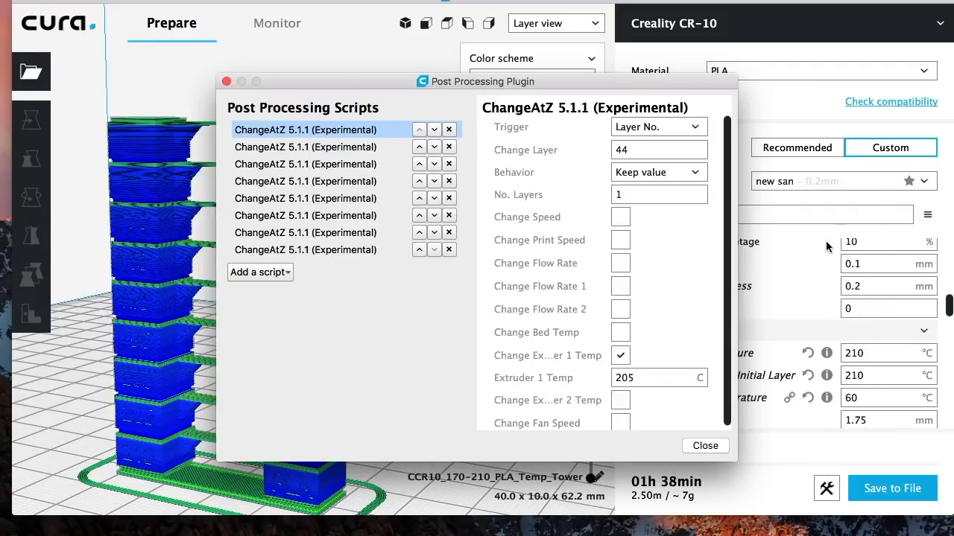
pyautogui.moveTo(296, 108)
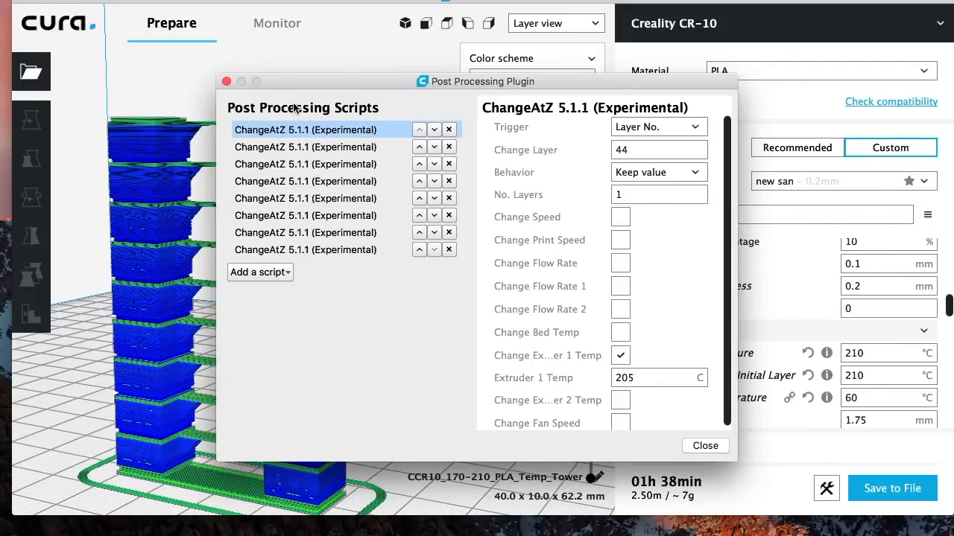
# - Close the post-processing window and save the sliced gcode as 'temp tower.gcode'
pyautogui.click(704, 446)
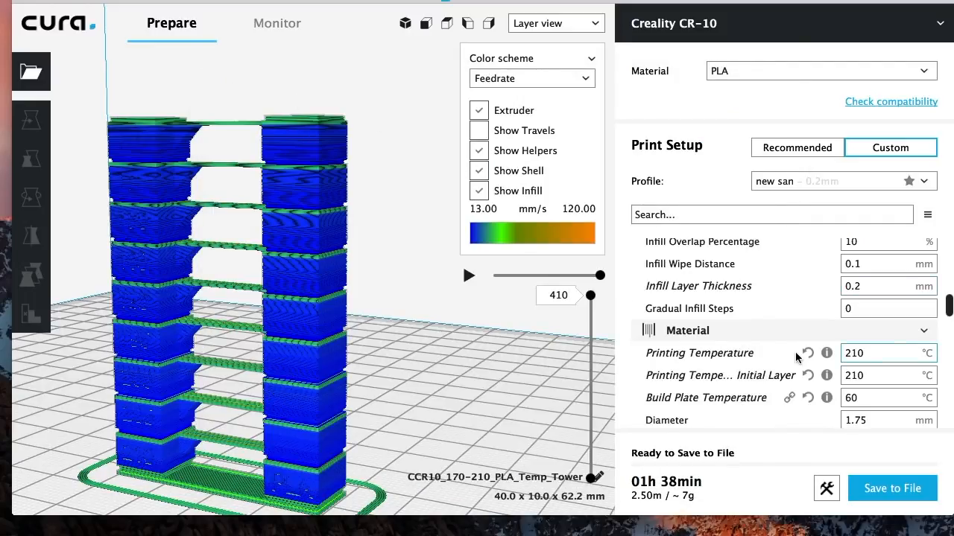
pyautogui.moveTo(892, 488)
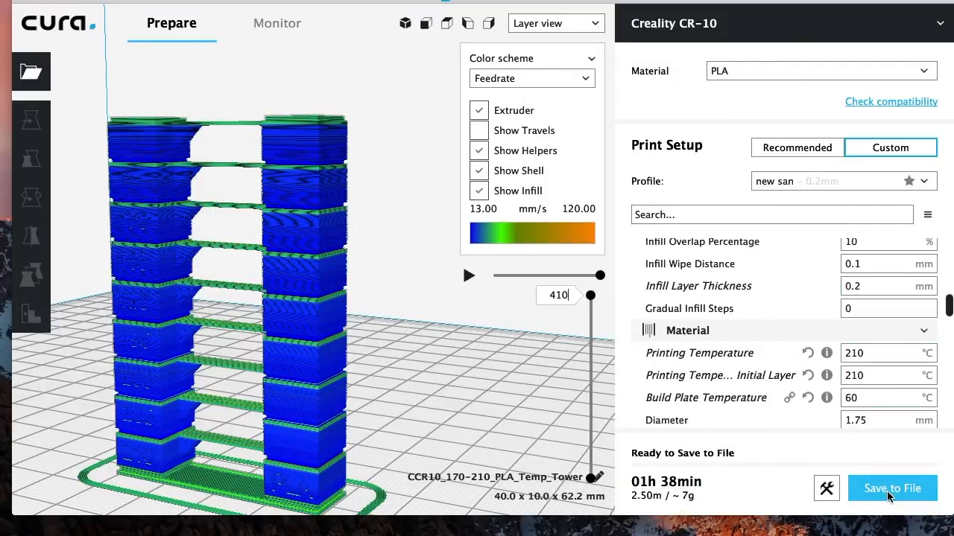
pyautogui.click(891, 488)
pyautogui.write('temp tower.gcode')
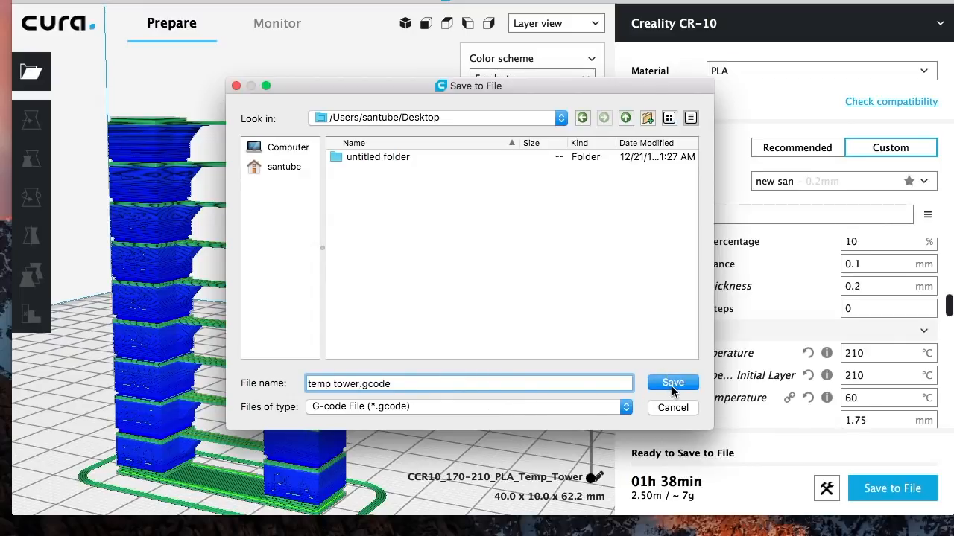
pyautogui.click(671, 382)
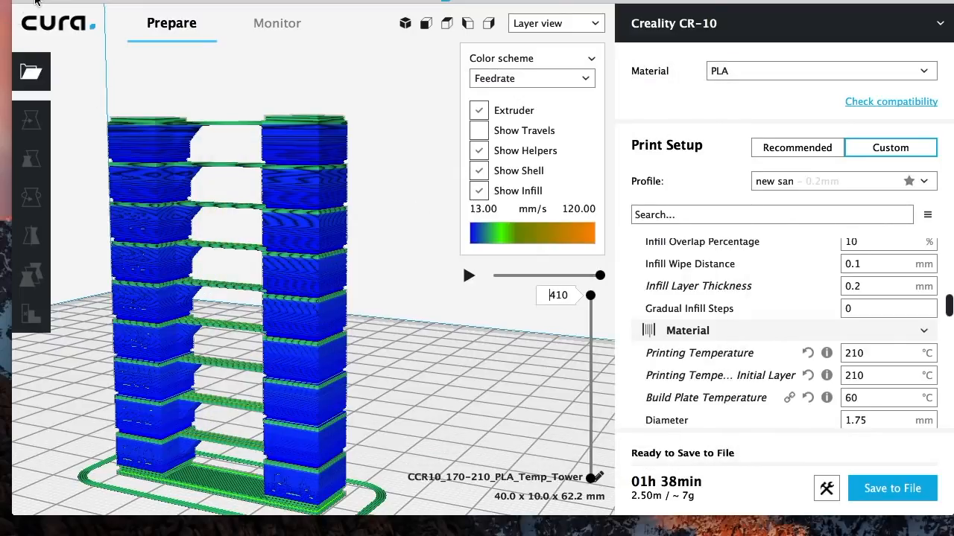